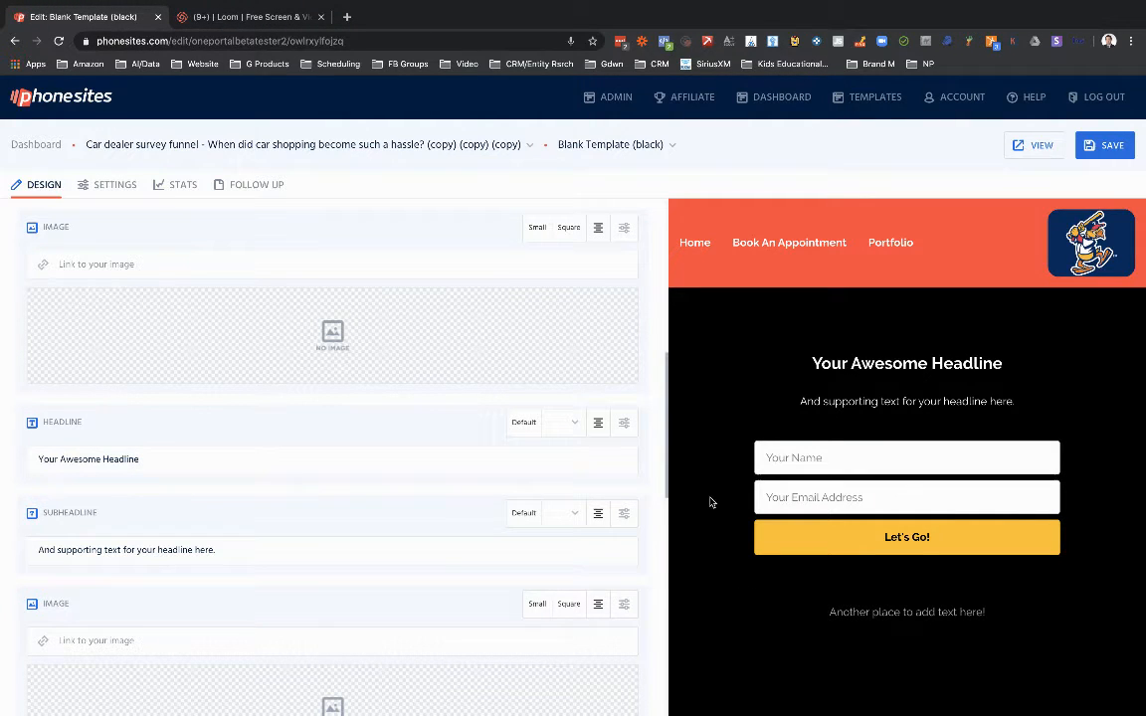
mouse_move(441, 386)
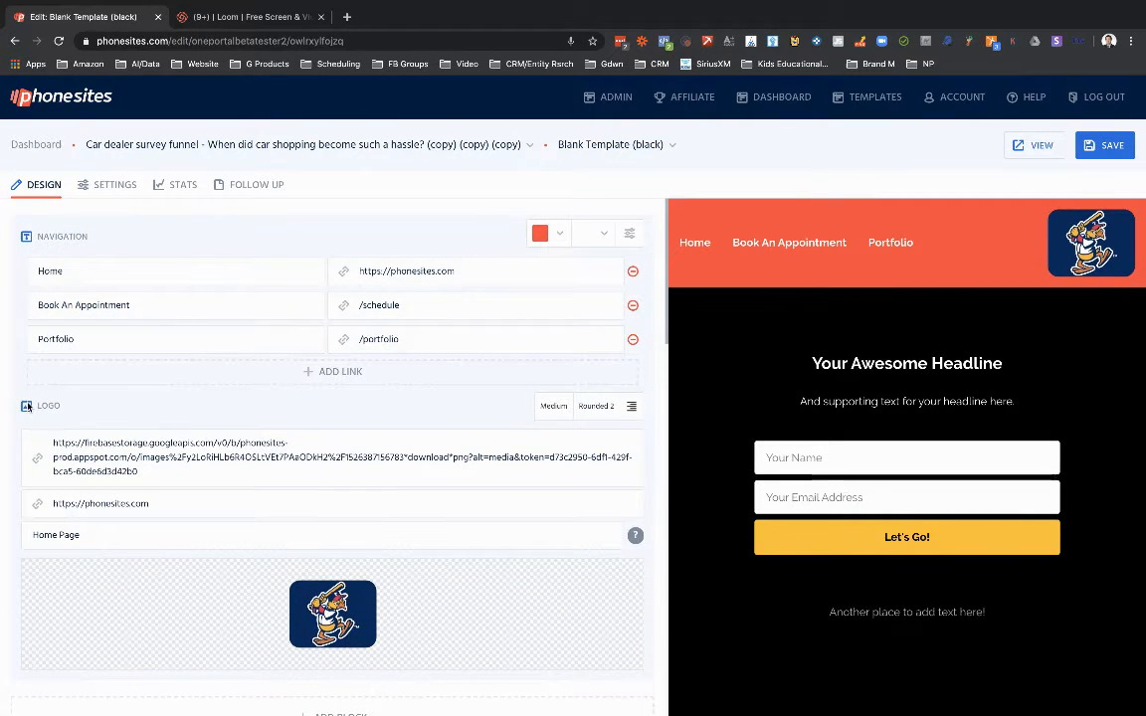
mouse_move(635, 535)
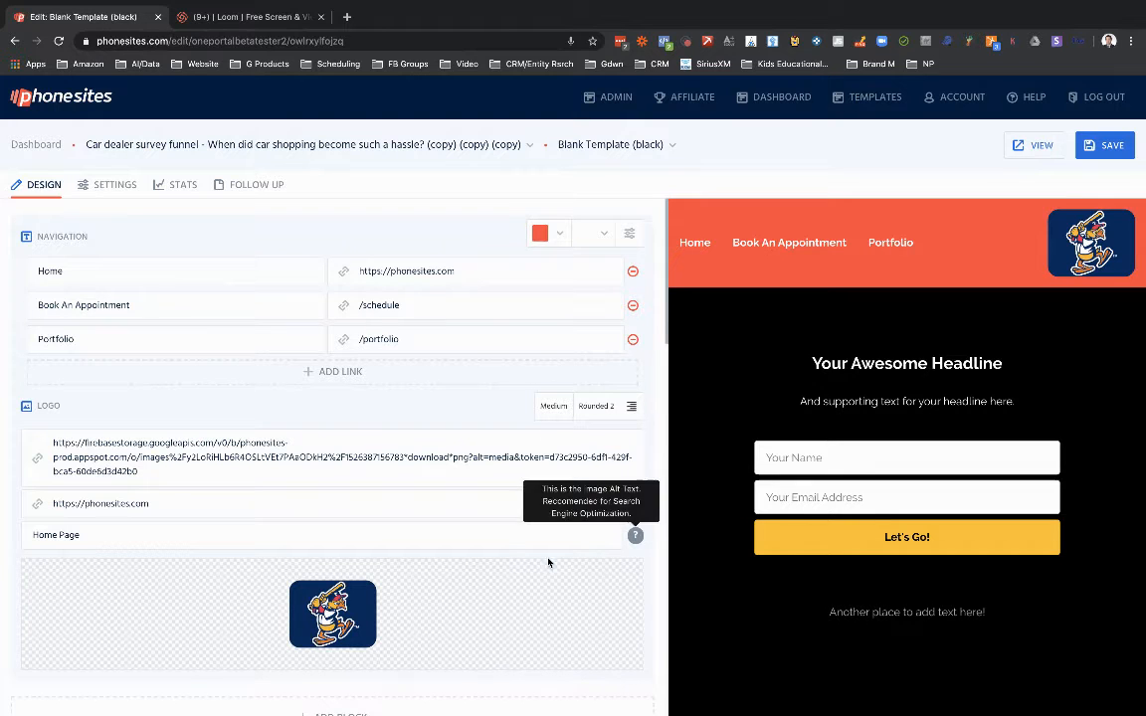
mouse_move(1130, 255)
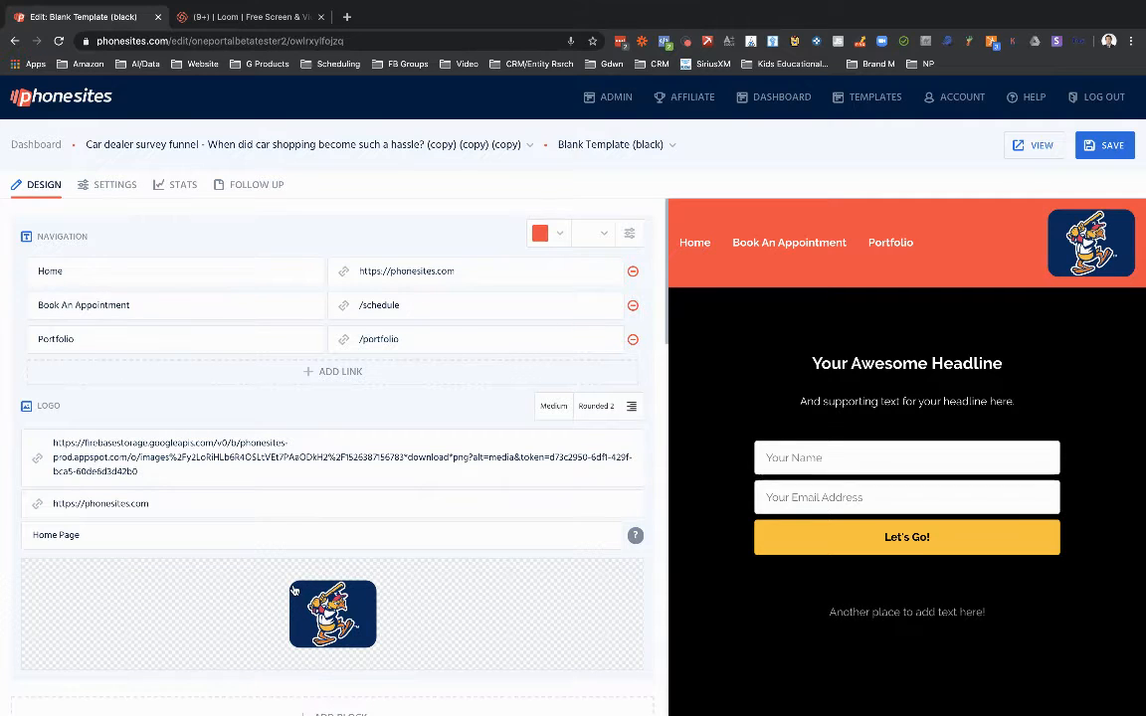
mouse_move(266, 581)
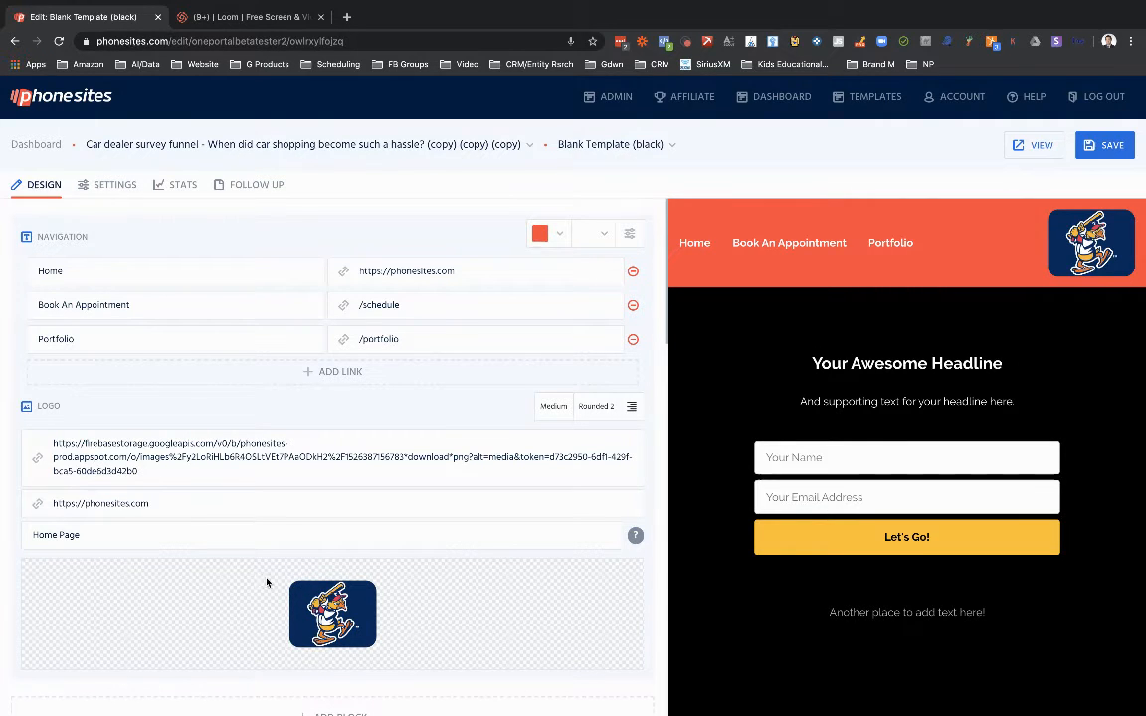
mouse_move(223, 575)
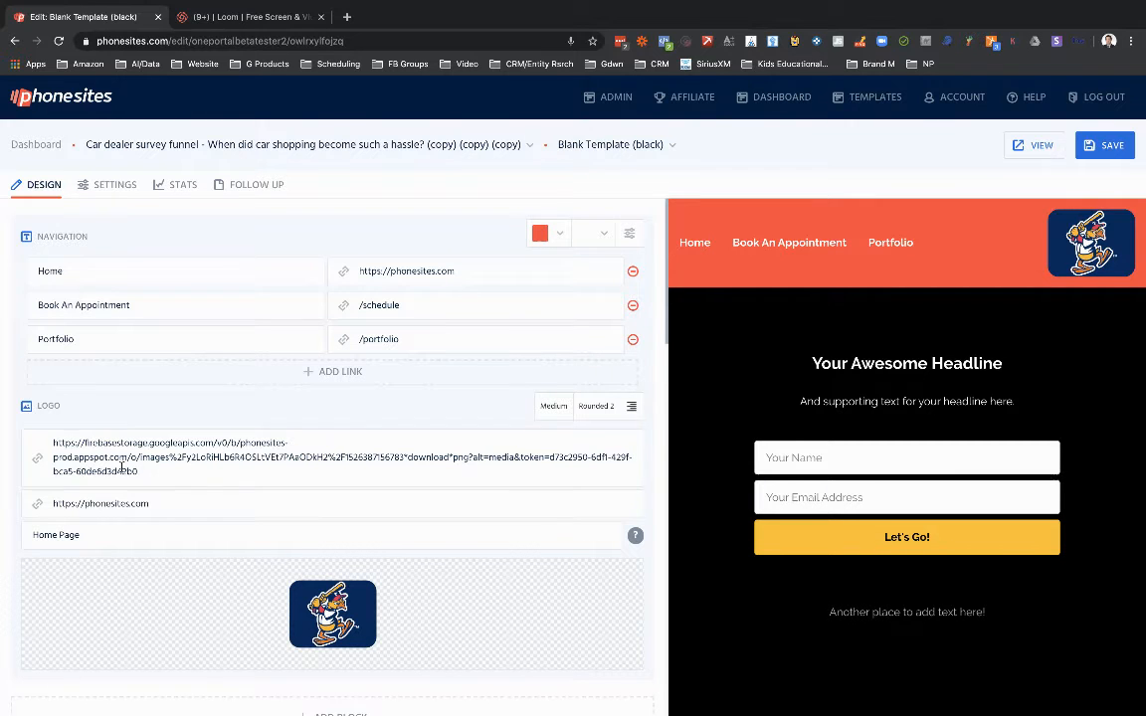
Fill the empty image block with the money-in-trash-can photo and save the page
scroll("down", 3)
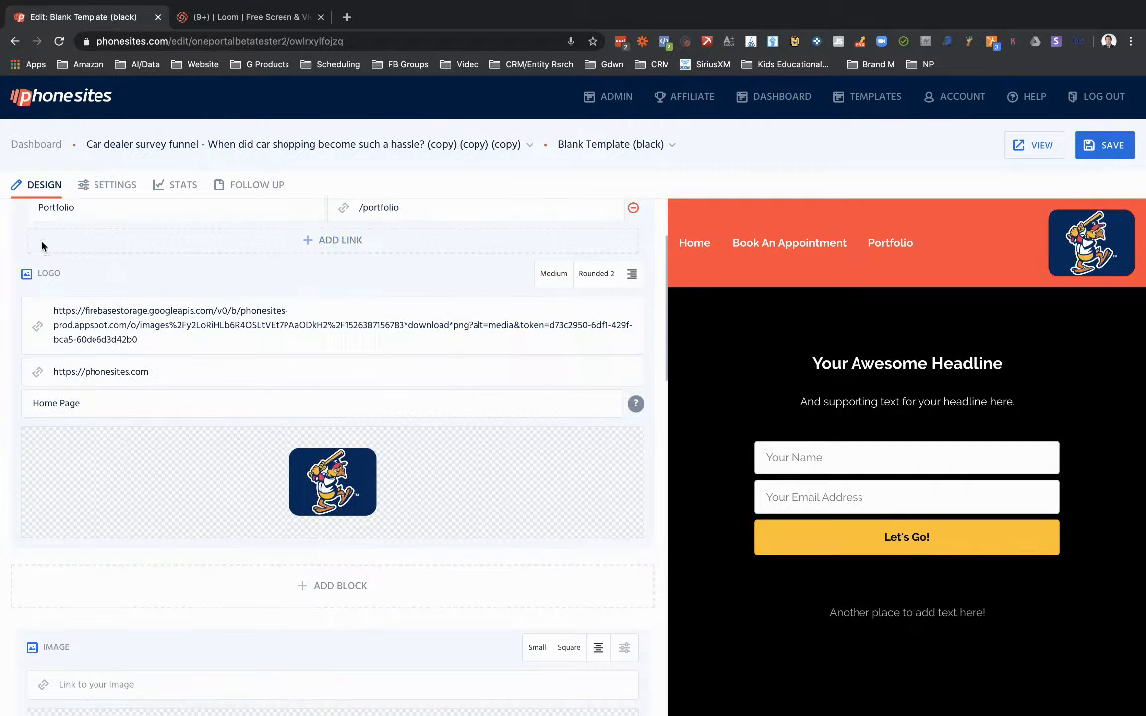
scroll("down", 3)
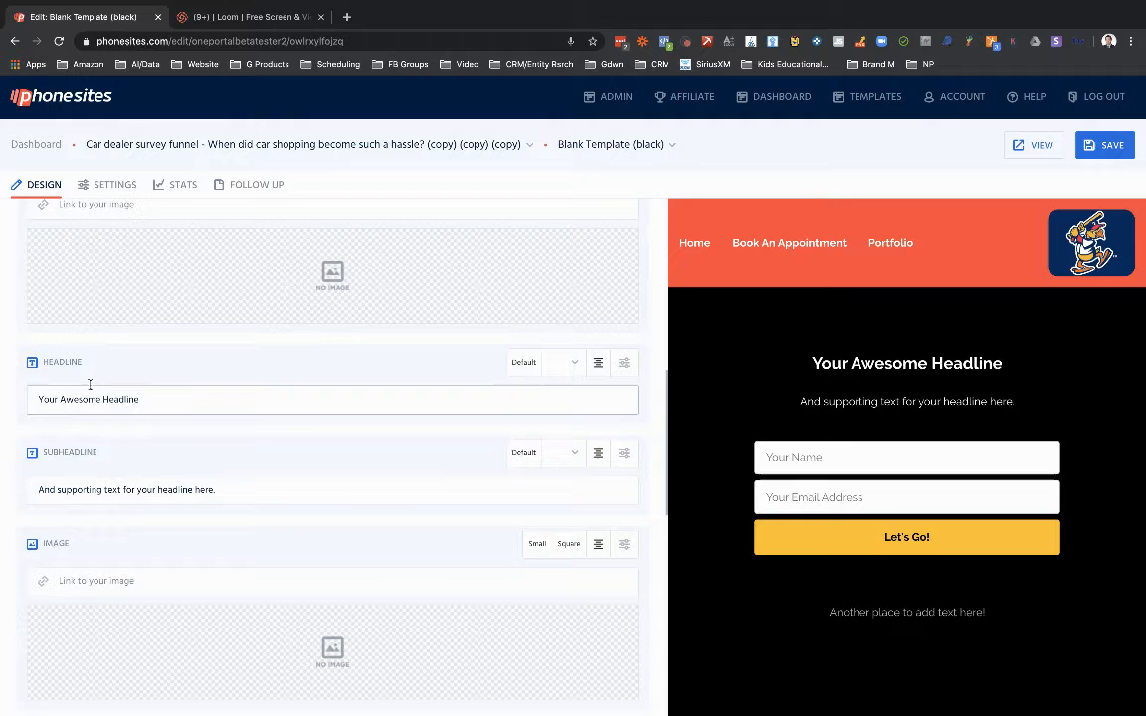
scroll("down", 3)
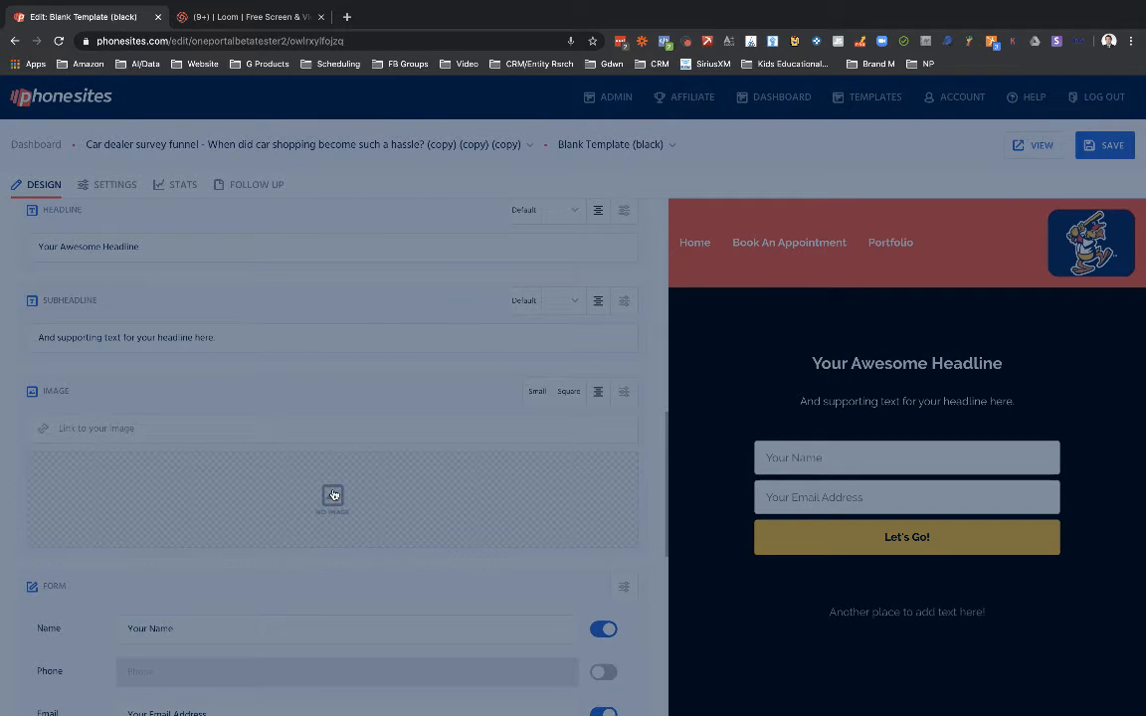
left_click(334, 496)
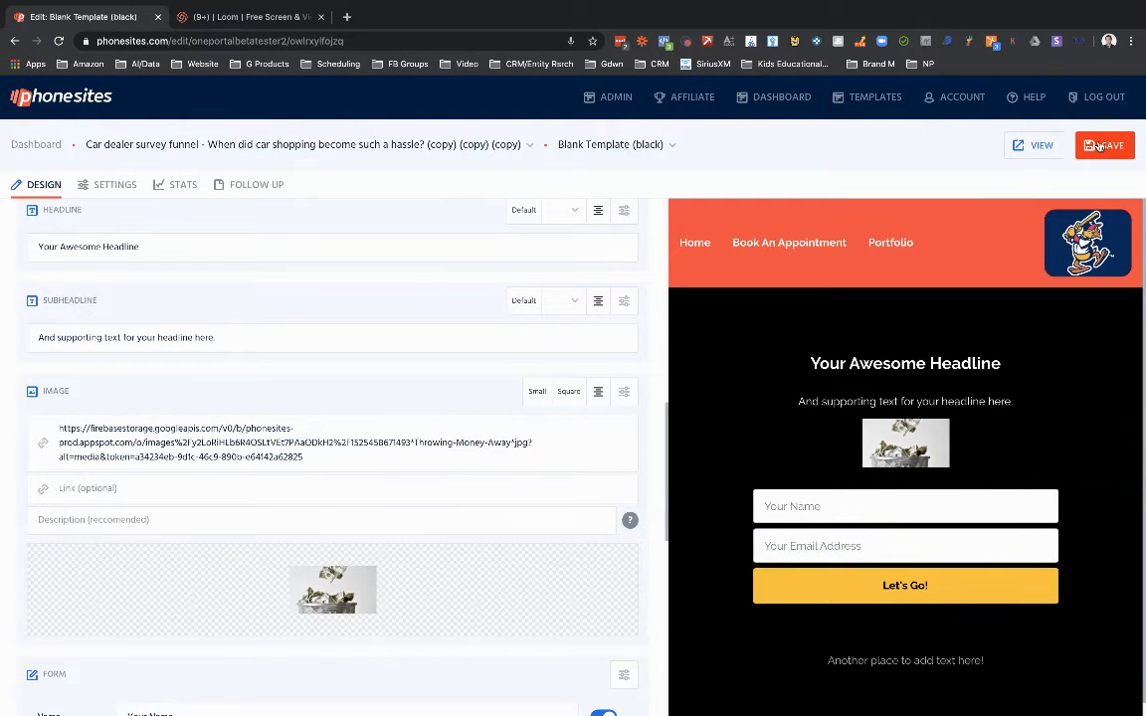
left_click(1104, 143)
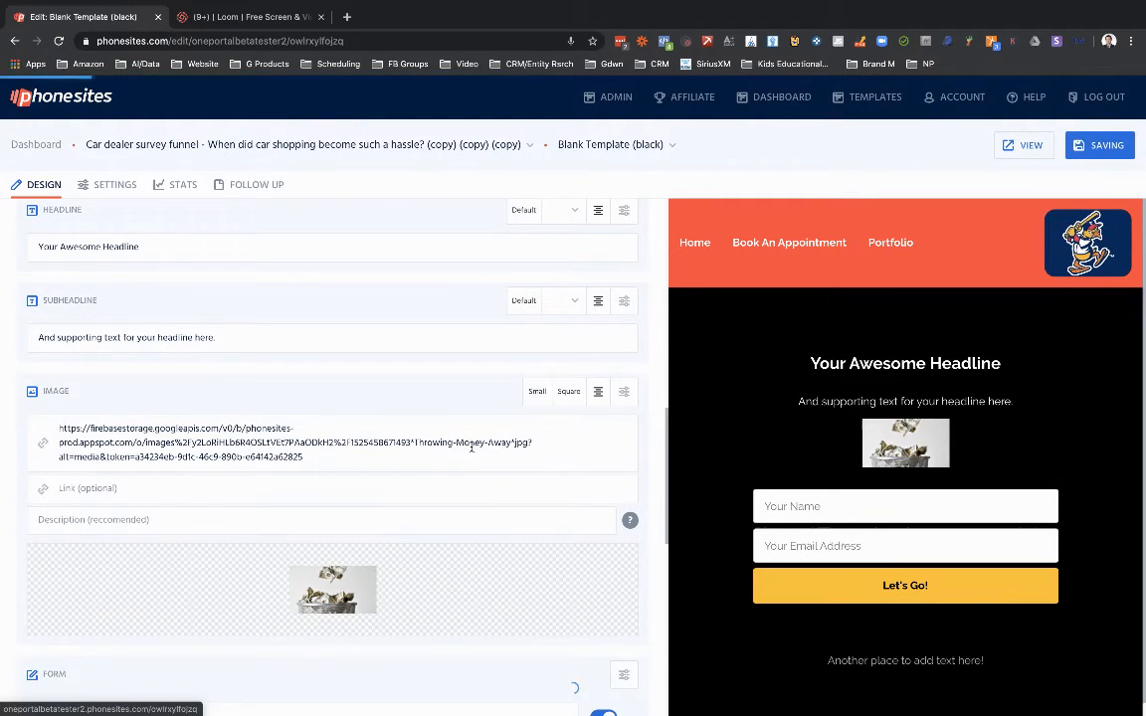
Set the money photo's size to Large
left_click(537, 390)
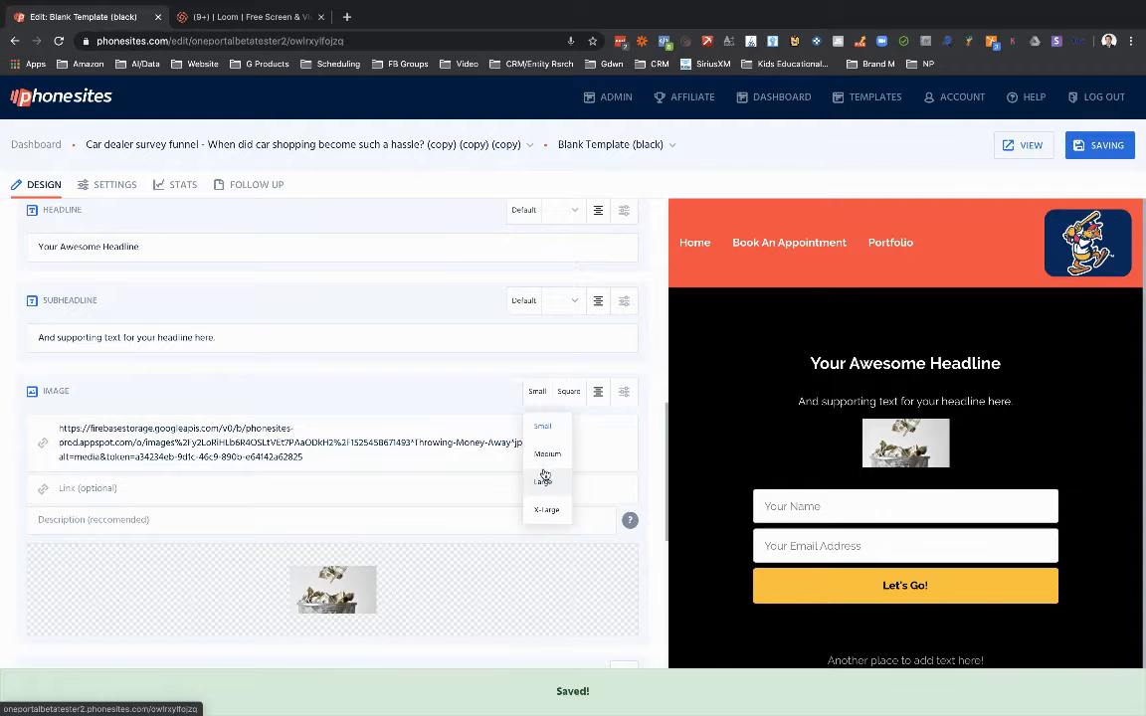
left_click(541, 483)
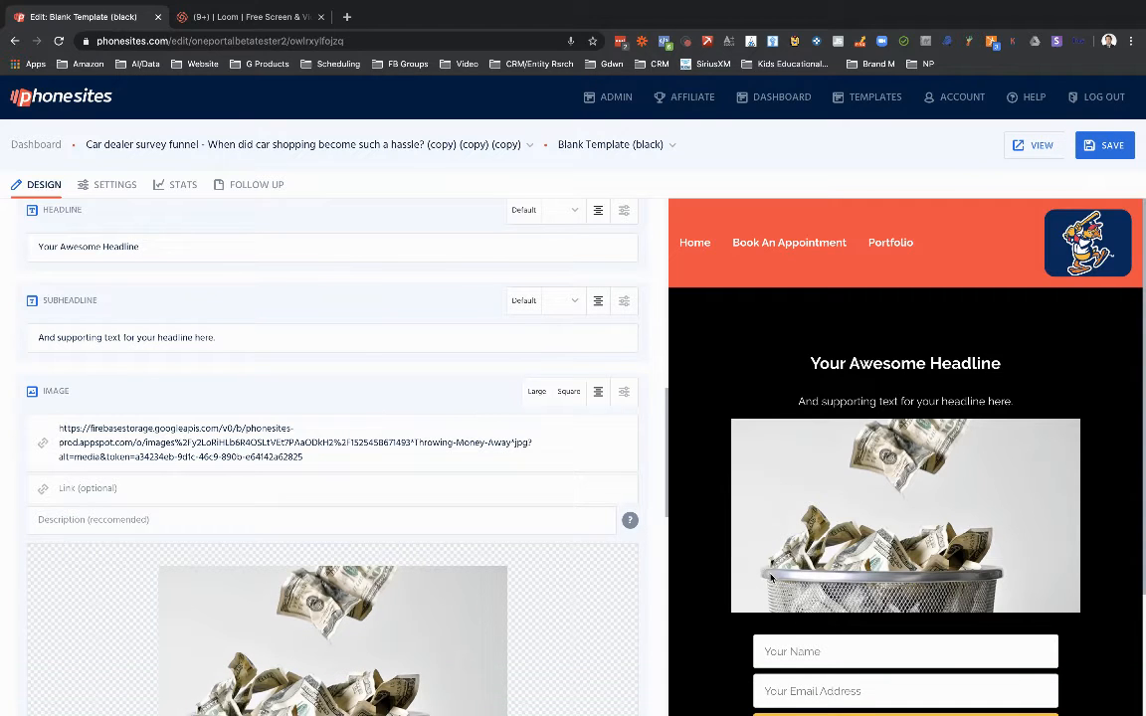
Set the money photo's shape to Rounded 1, then Rounded 2 for more rounded corners
scroll("down", 3)
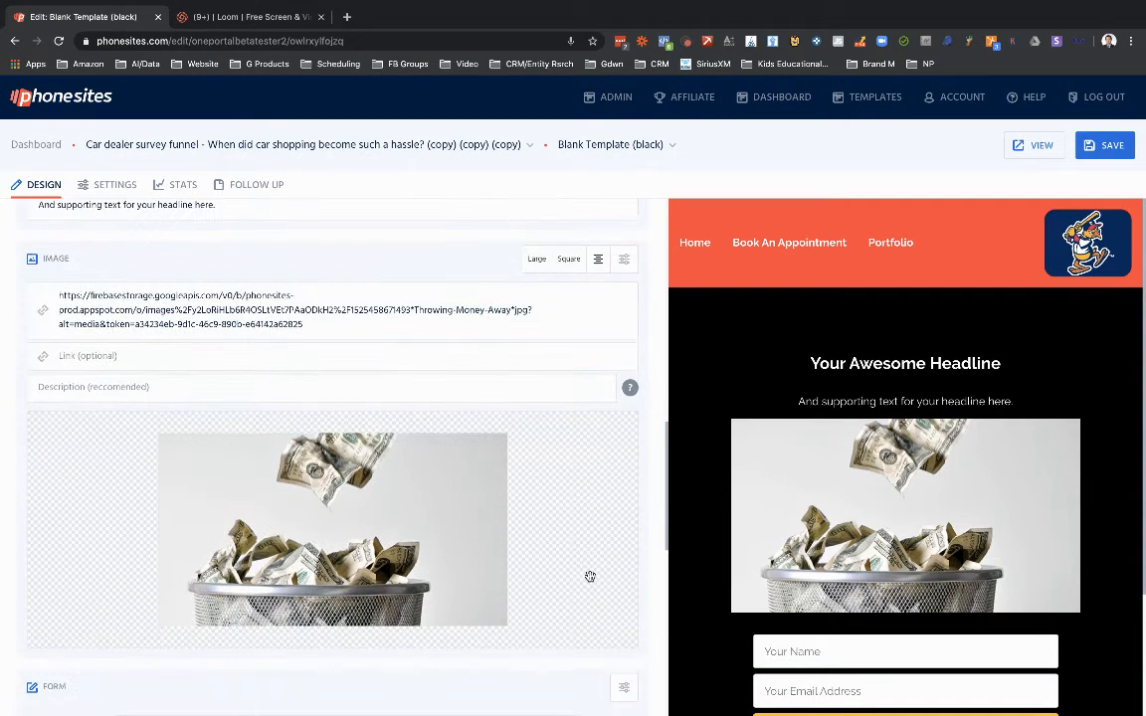
left_click(569, 259)
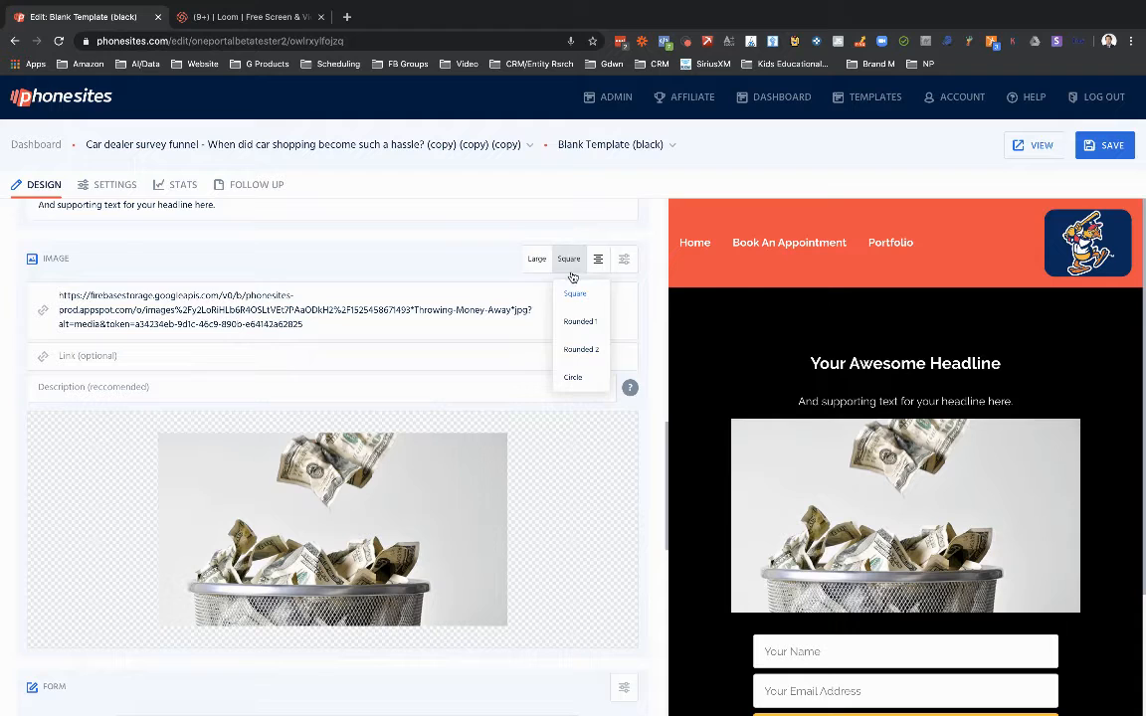
left_click(579, 320)
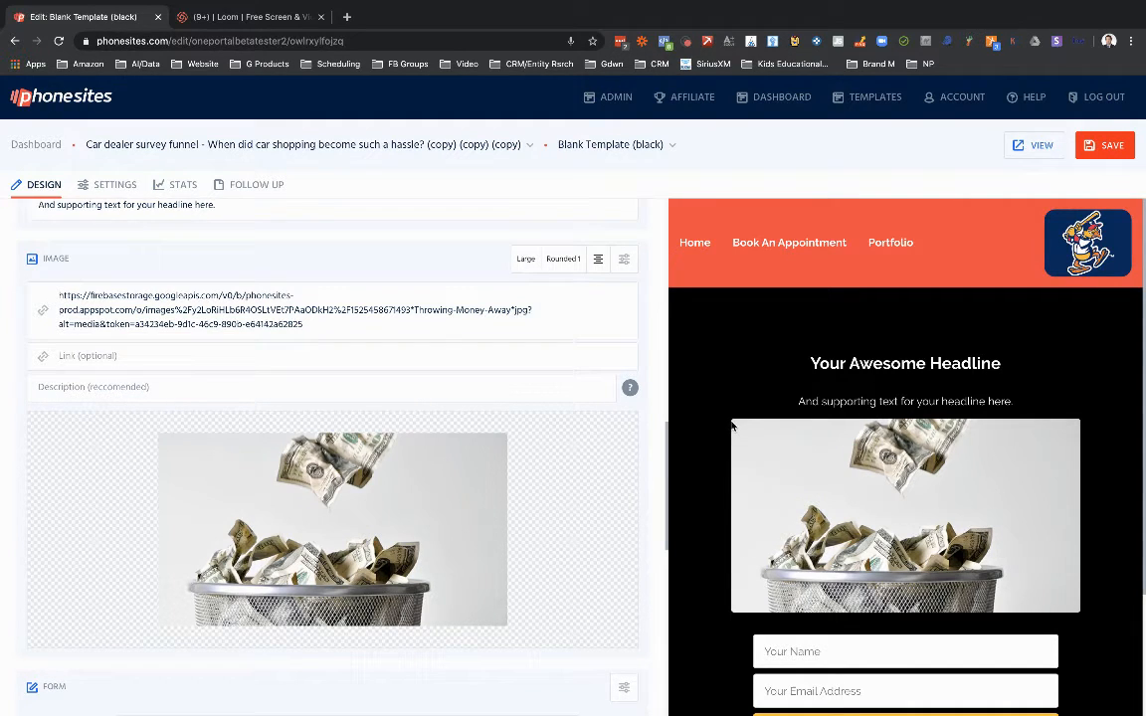
left_click(563, 259)
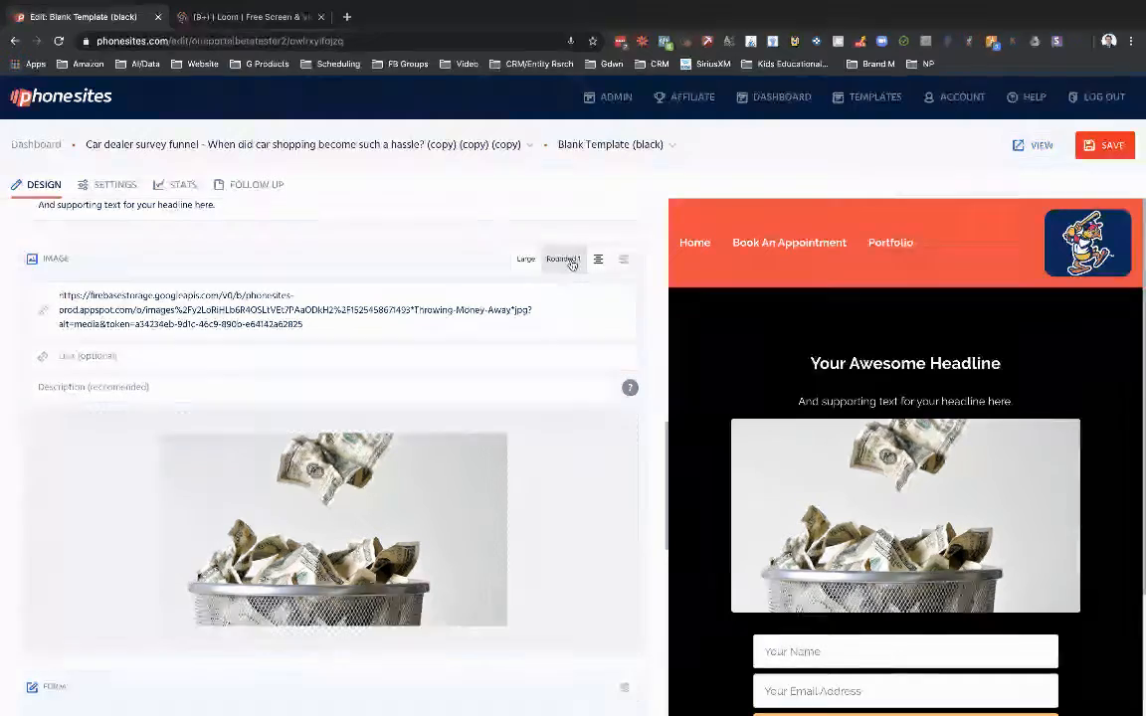
left_click(561, 259)
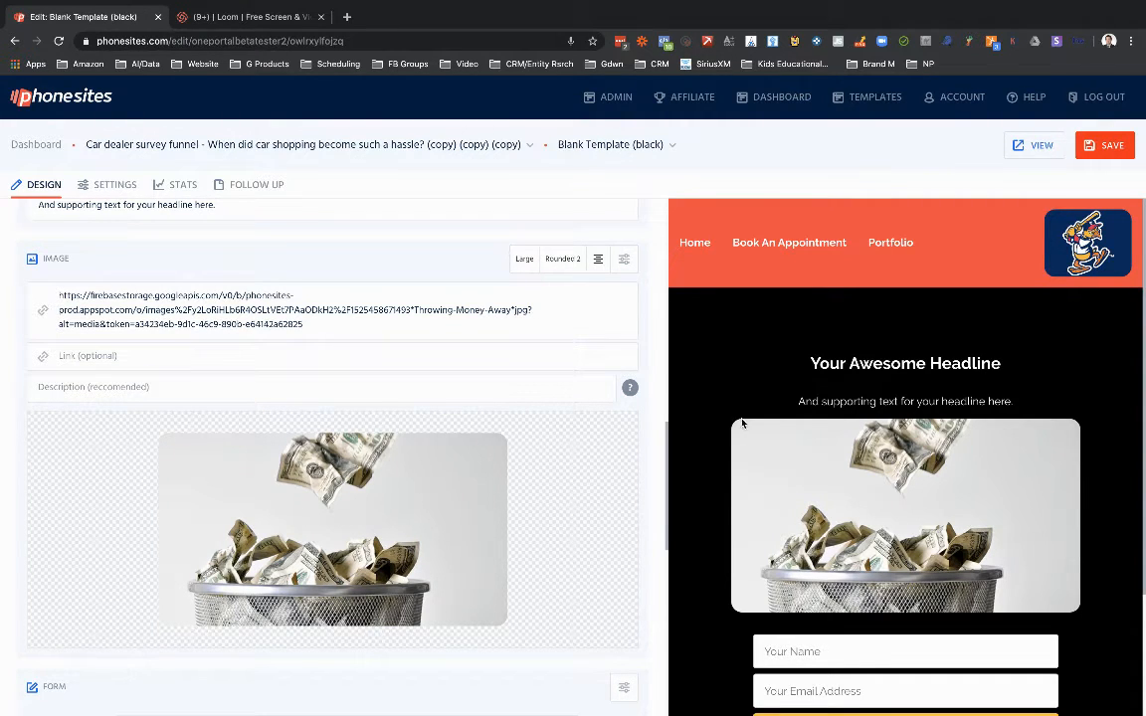
mouse_move(732, 434)
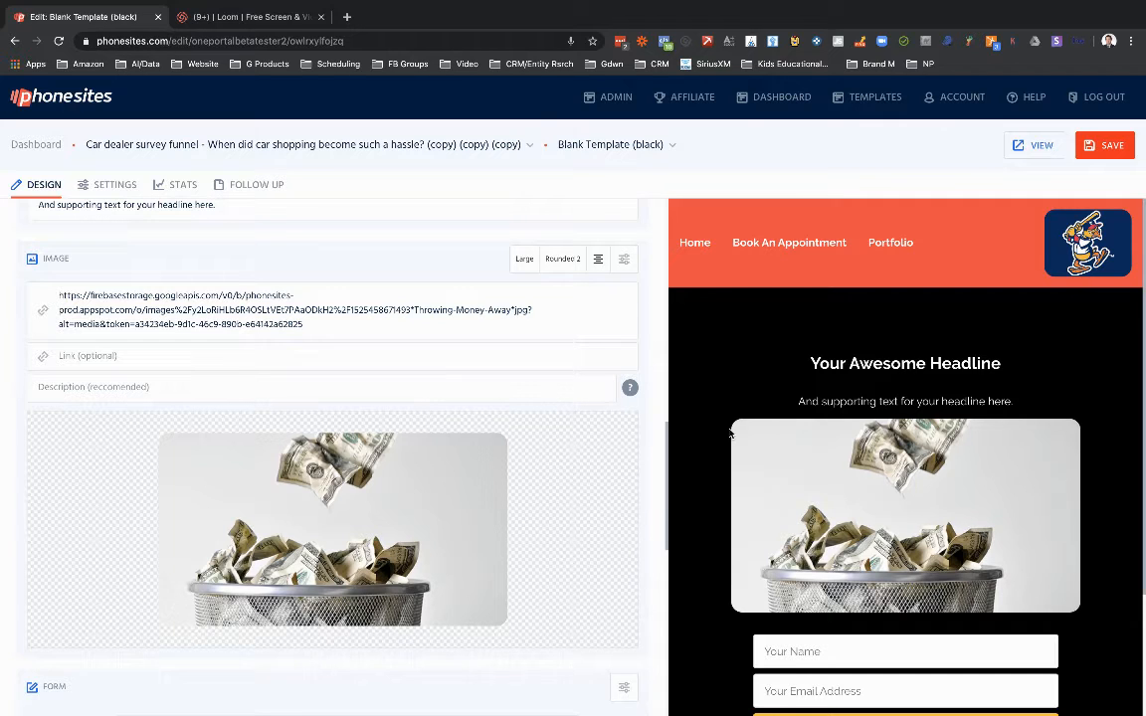
mouse_move(767, 457)
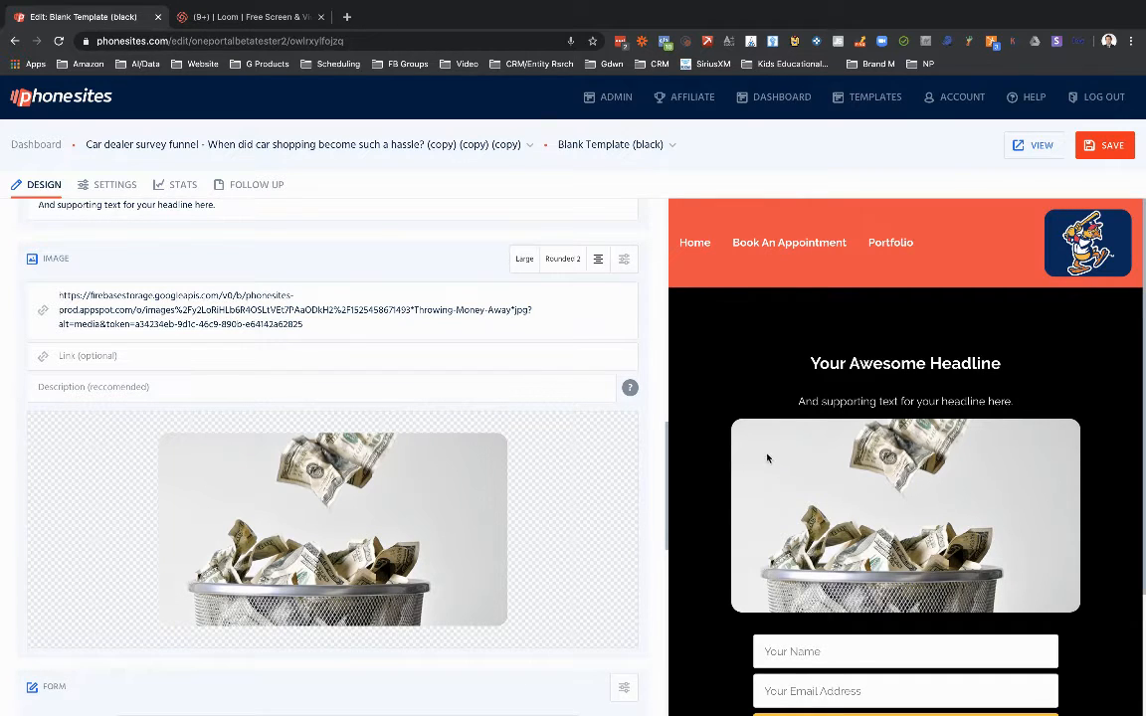
mouse_move(736, 355)
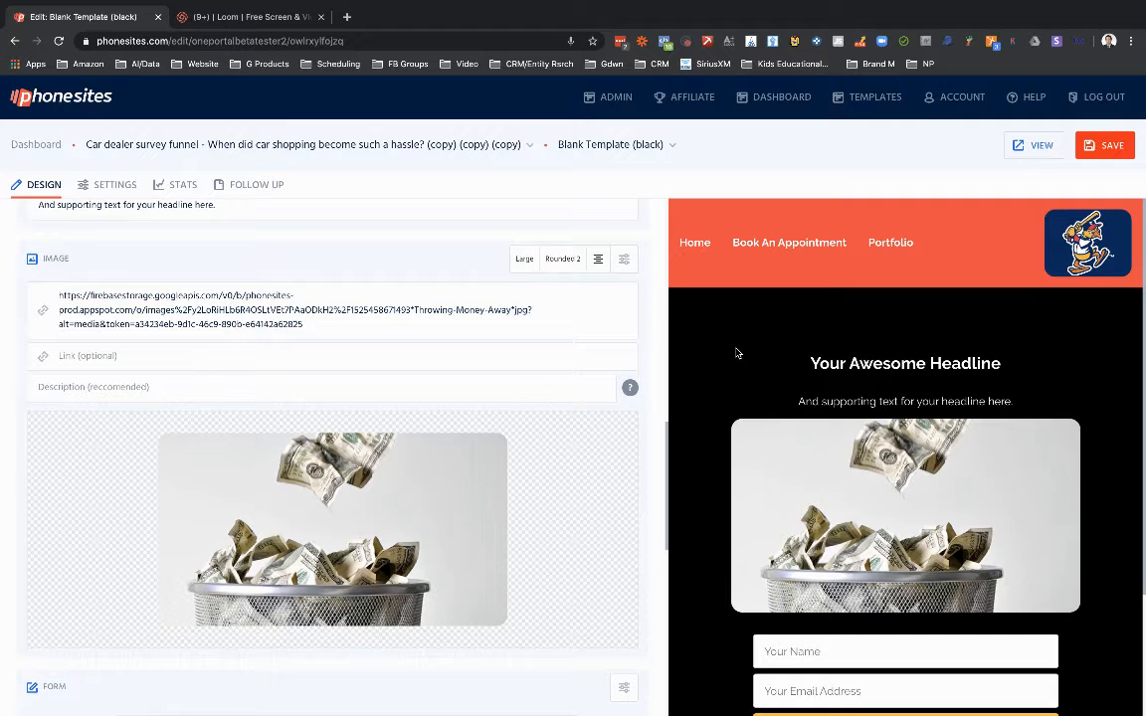
Crop the money photo to a Circle shape, then clear it so the image block is empty
left_click(561, 259)
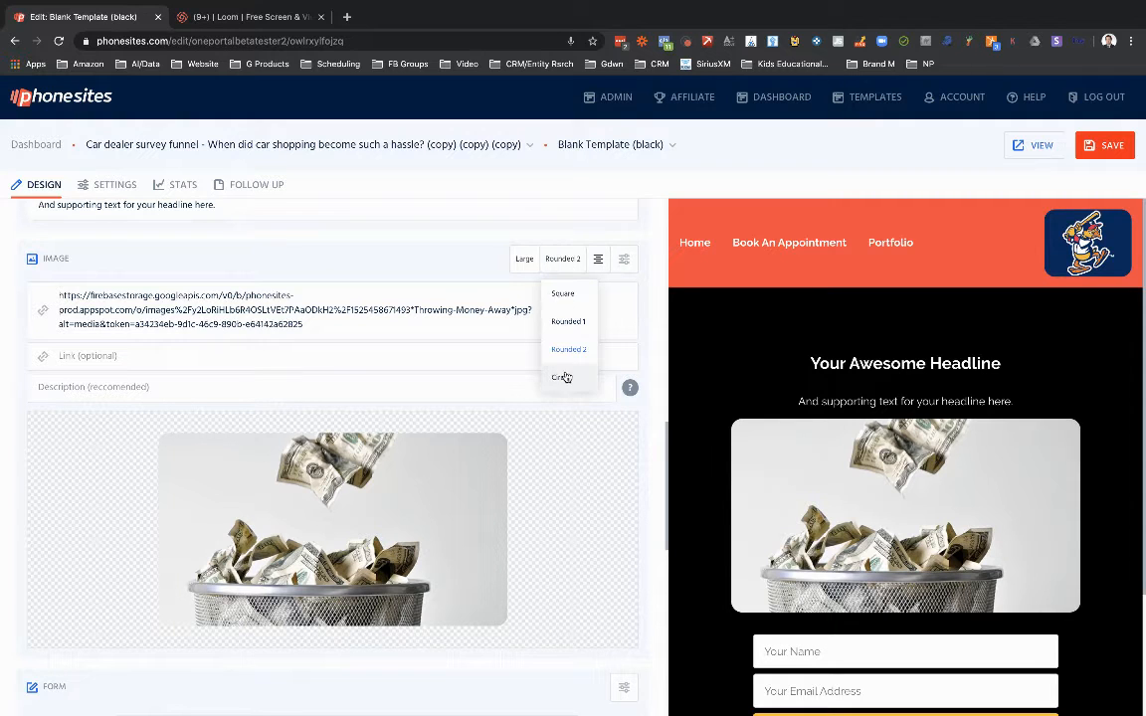
left_click(563, 378)
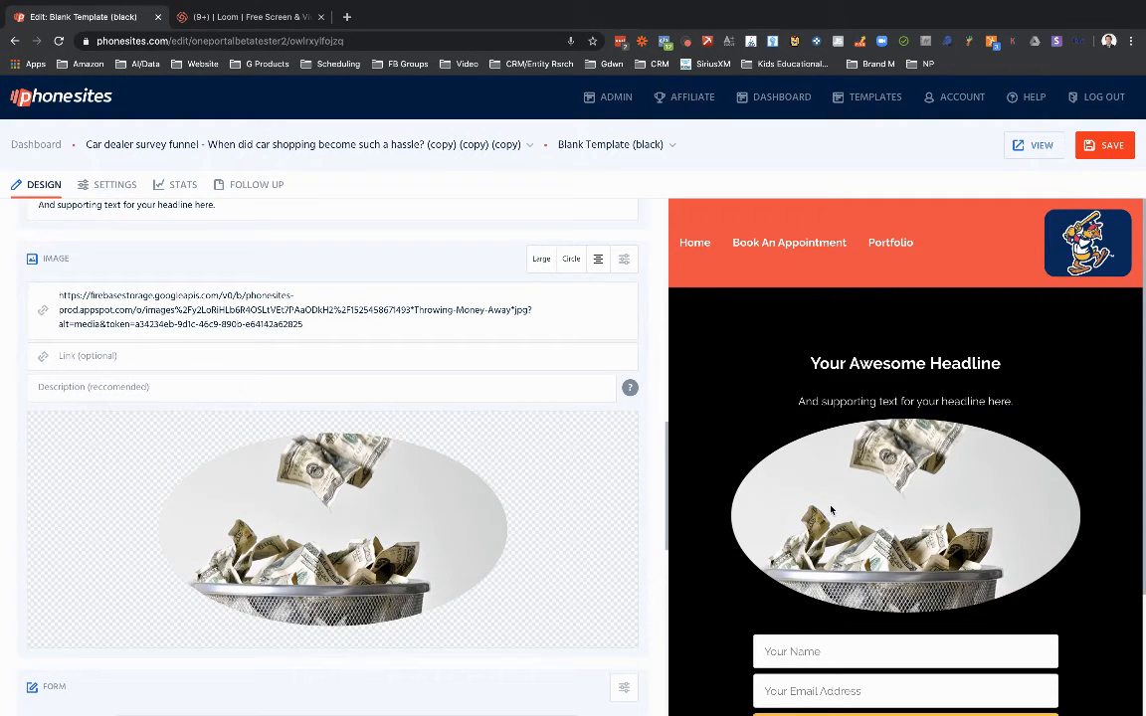
mouse_move(758, 505)
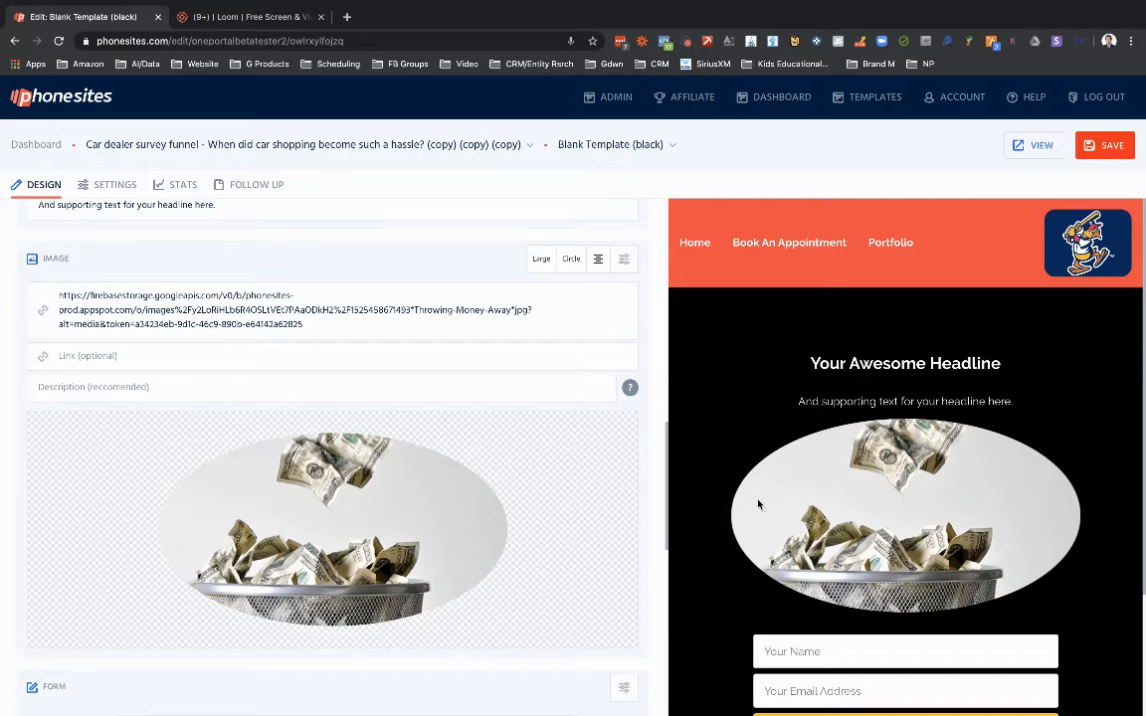
mouse_move(752, 488)
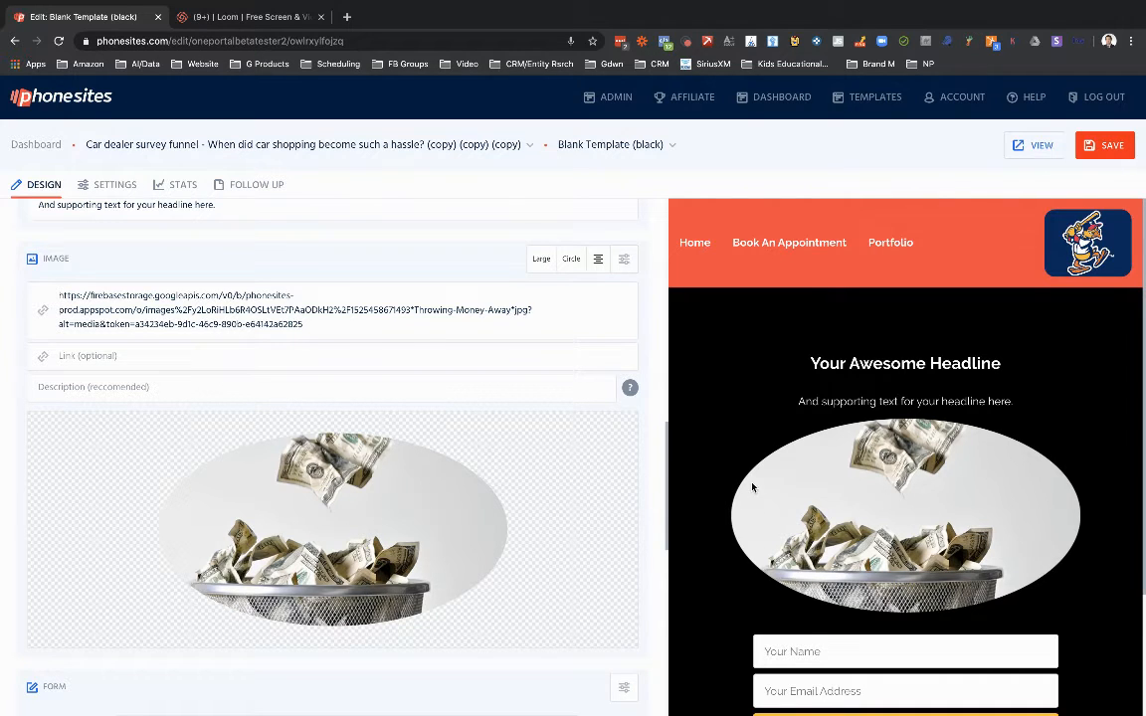
mouse_move(879, 614)
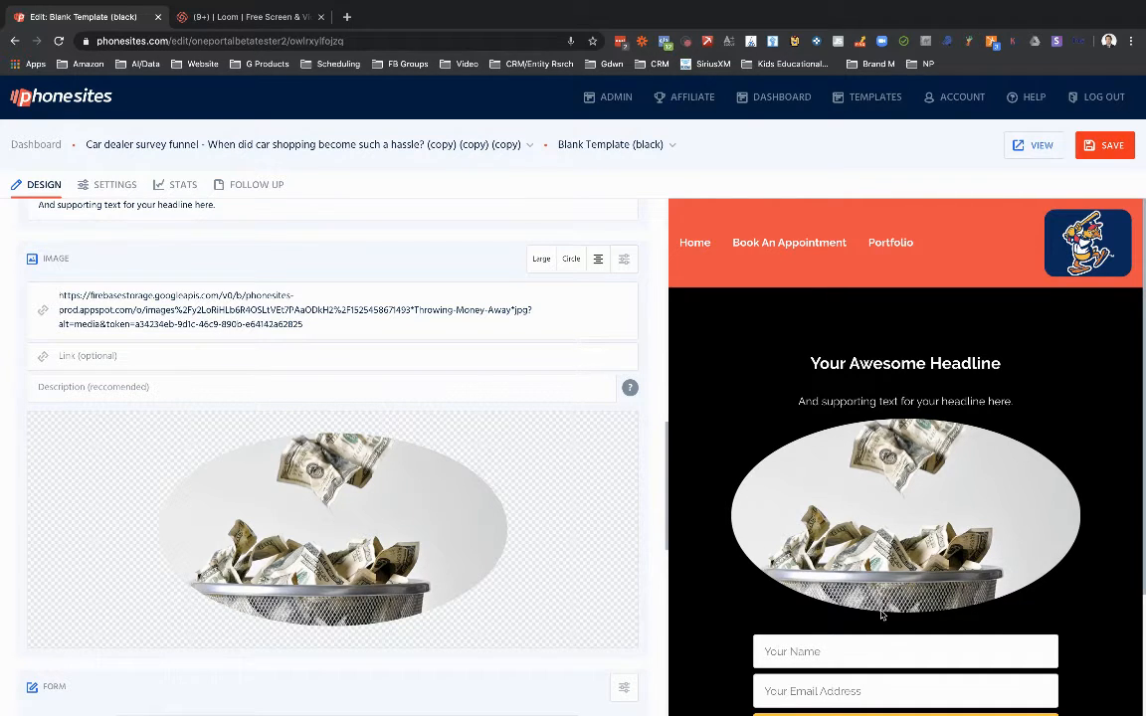
left_click(338, 310)
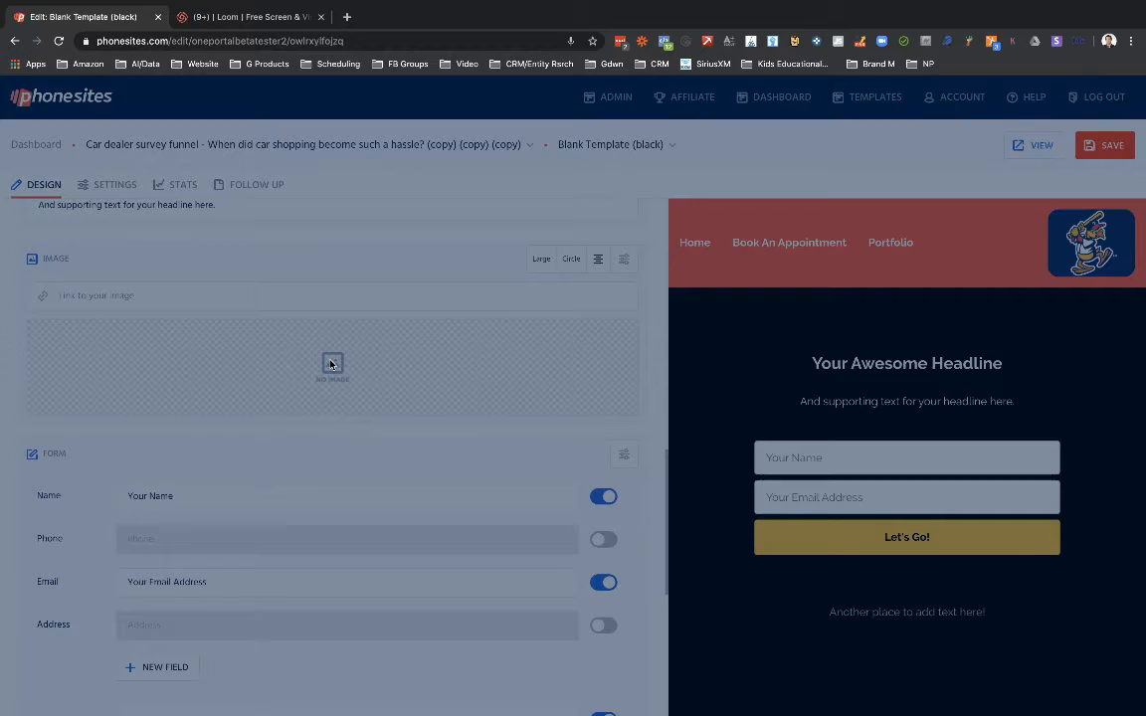
Insert the HOMETEAM LENDING logo from the gallery into the image block
left_click(330, 366)
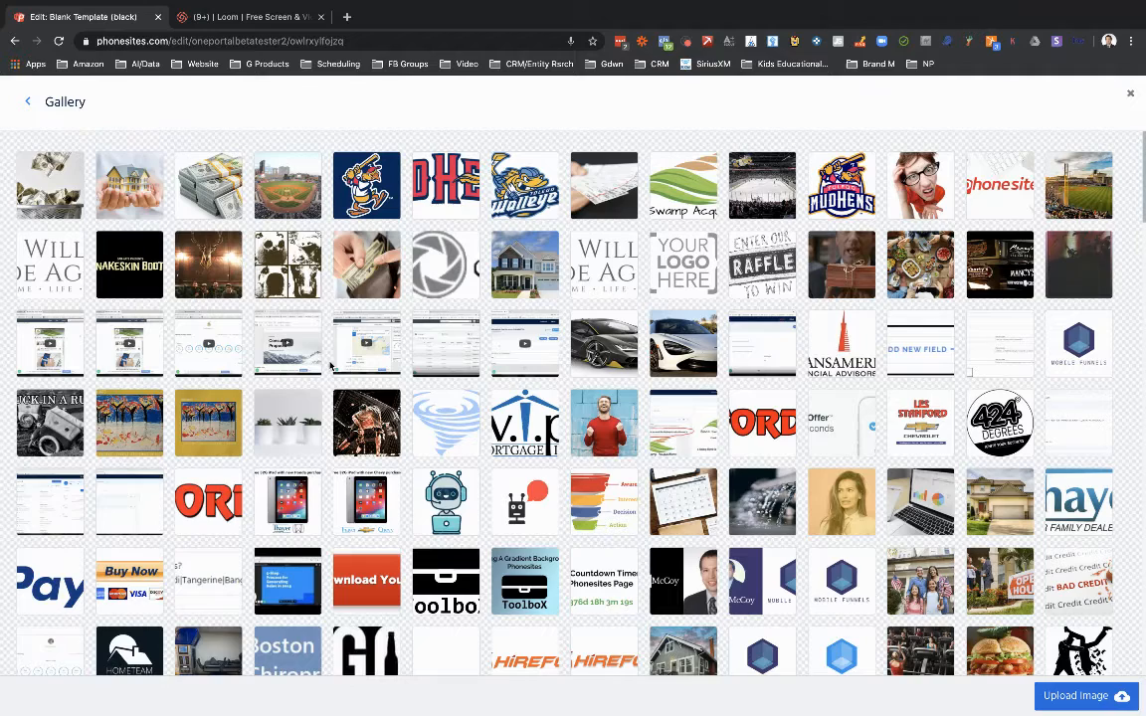
mouse_move(409, 382)
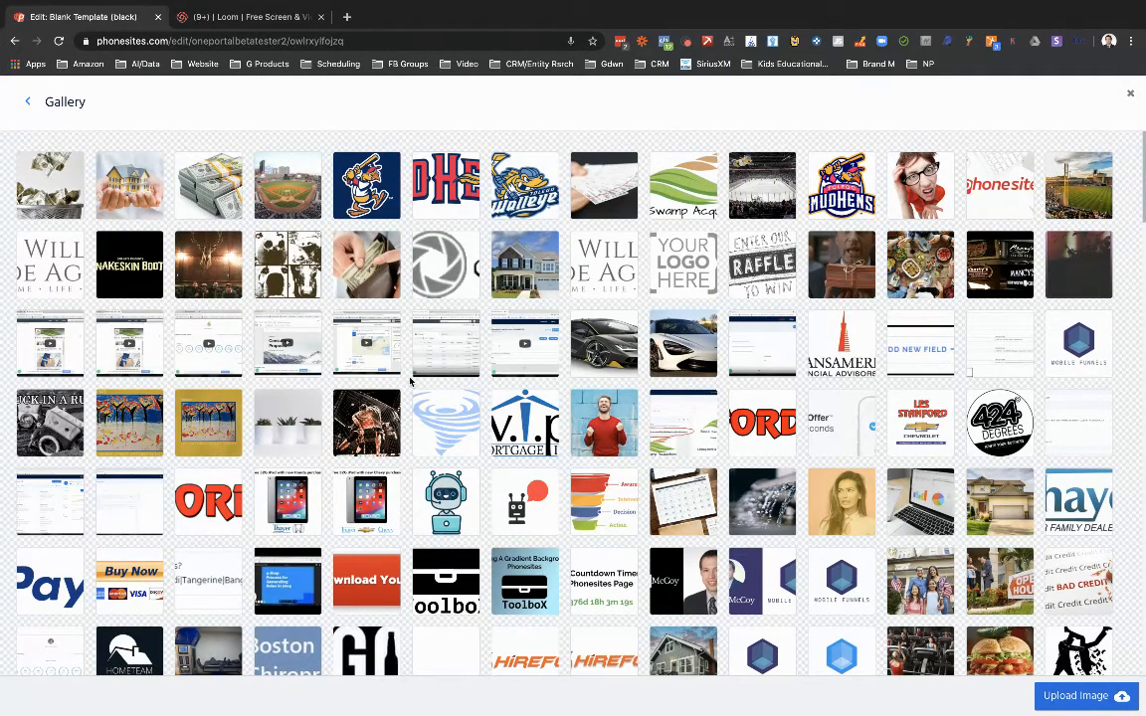
left_click(128, 653)
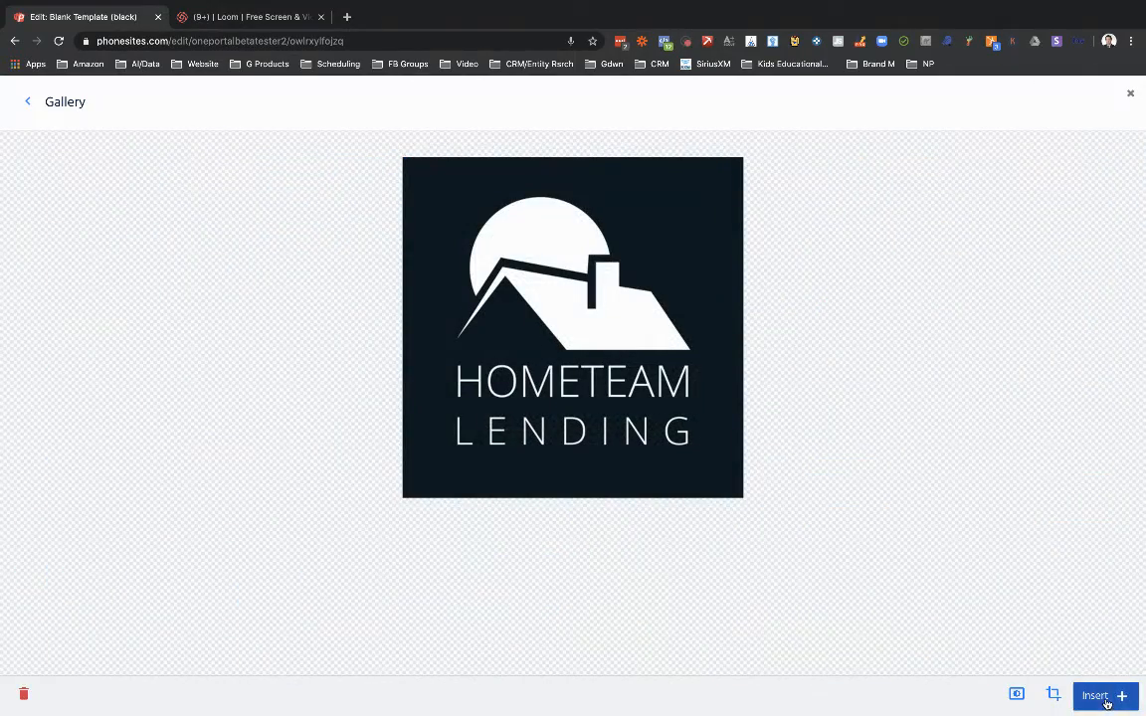
left_click(1098, 696)
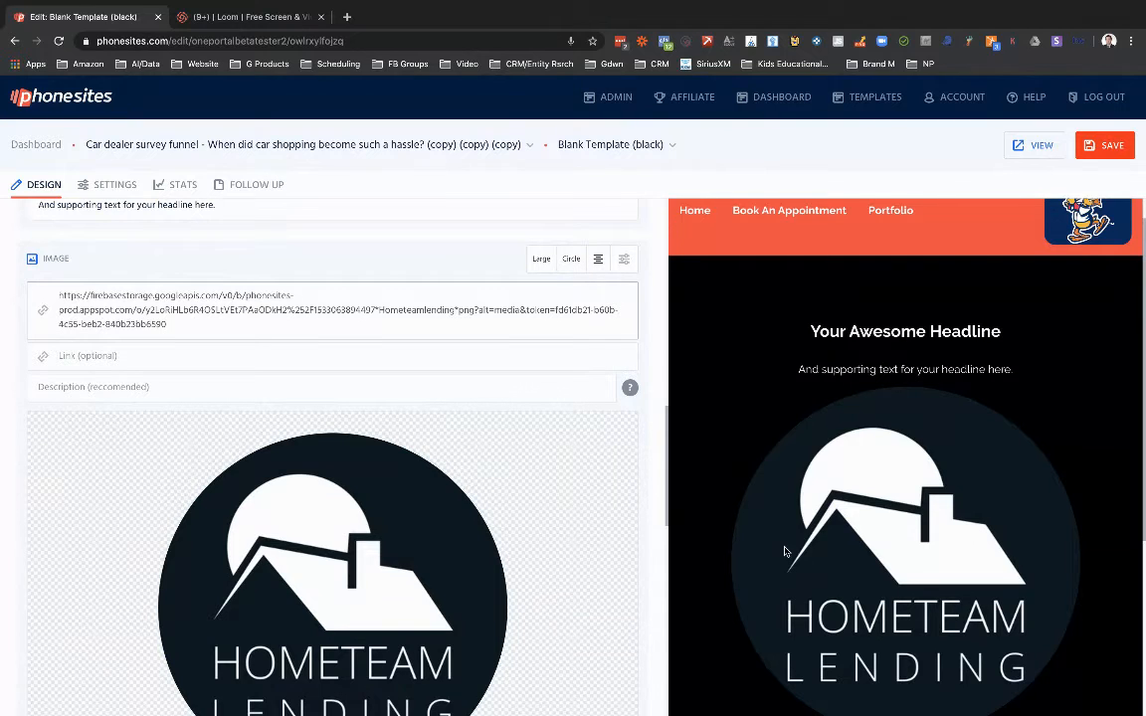
mouse_move(947, 668)
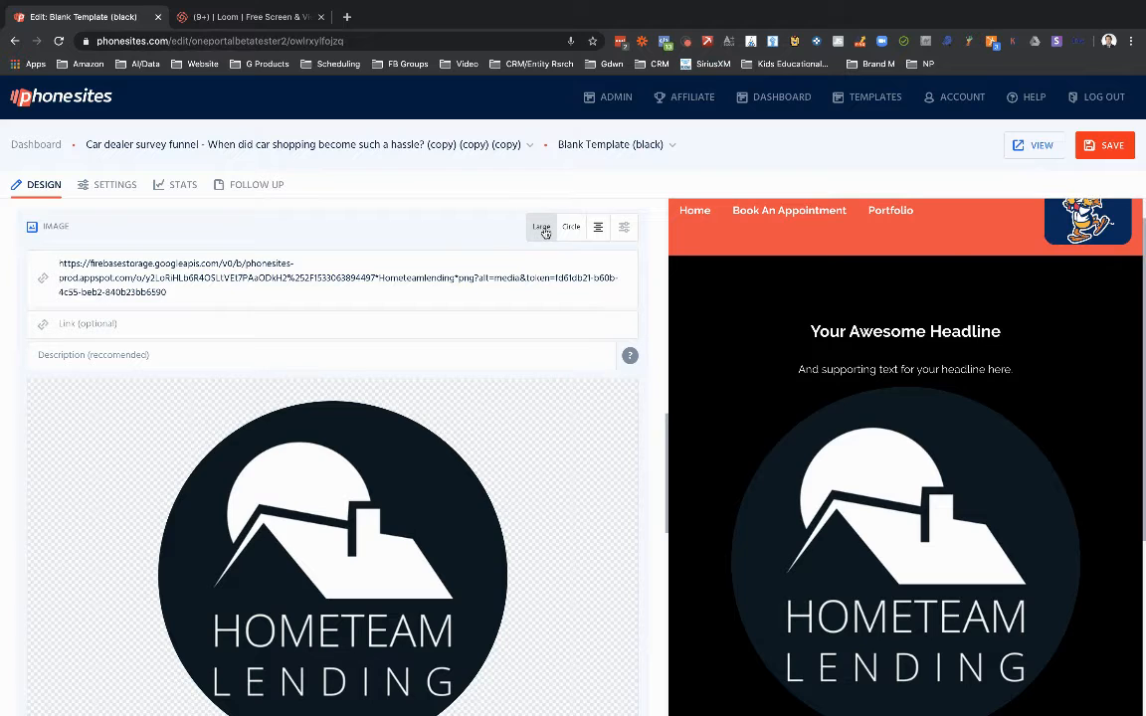
Set the circular logo to Medium size and left alignment
left_click(541, 226)
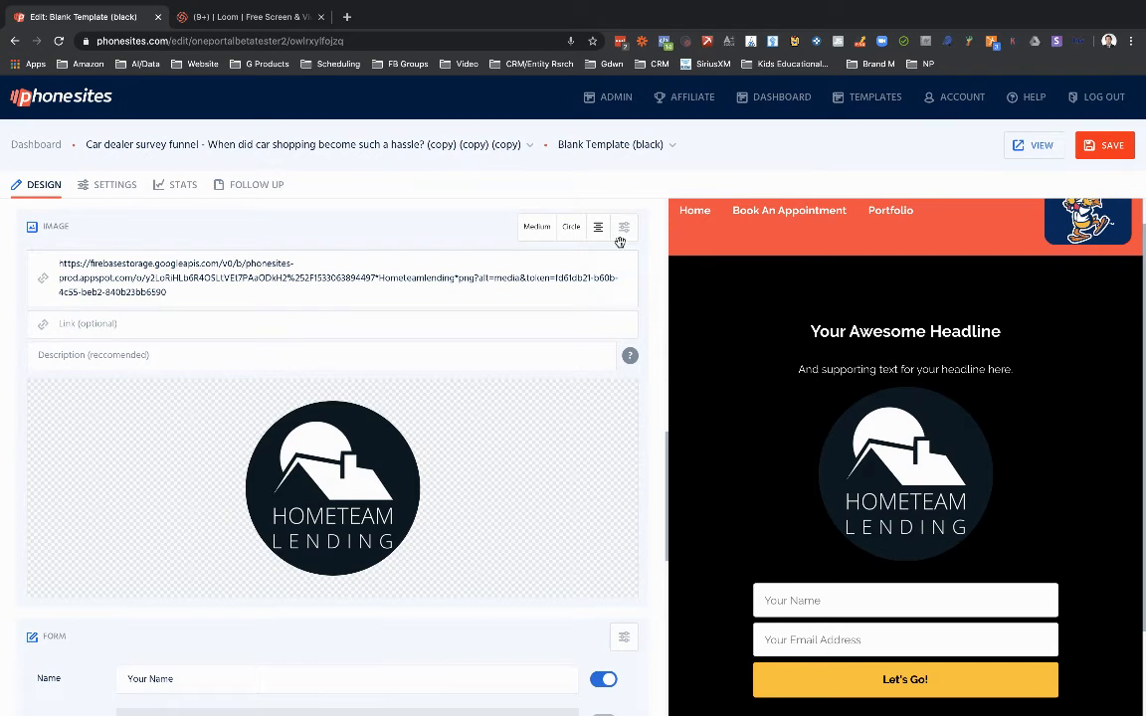
left_click(624, 227)
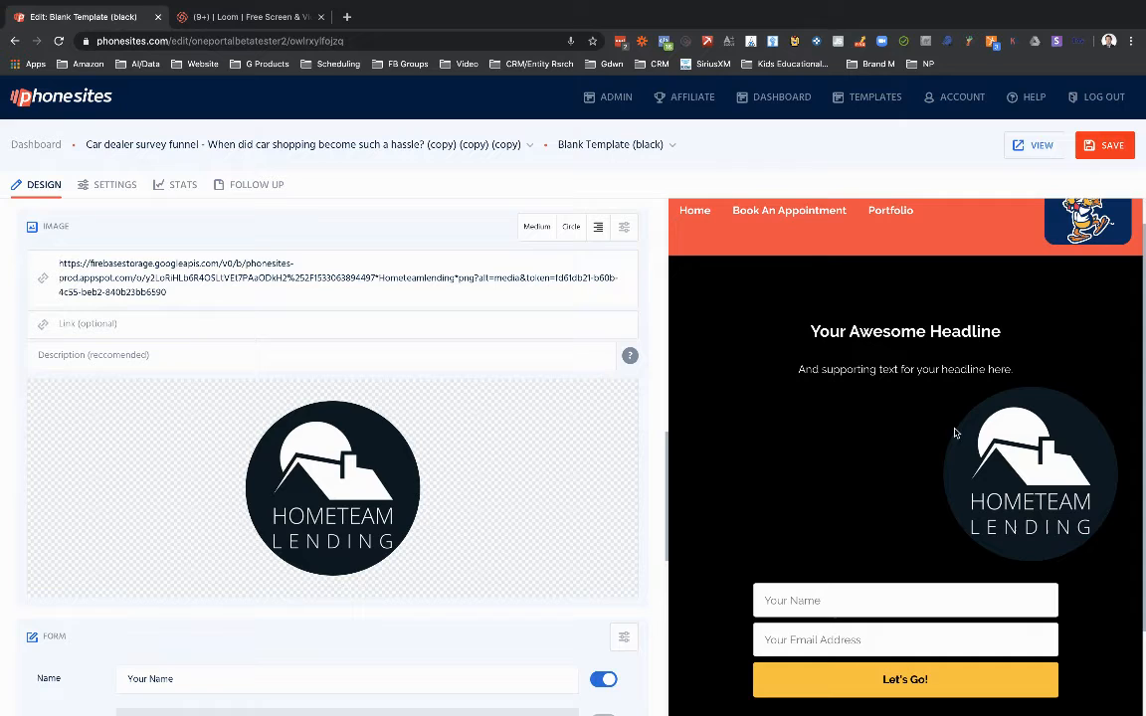
left_click(597, 226)
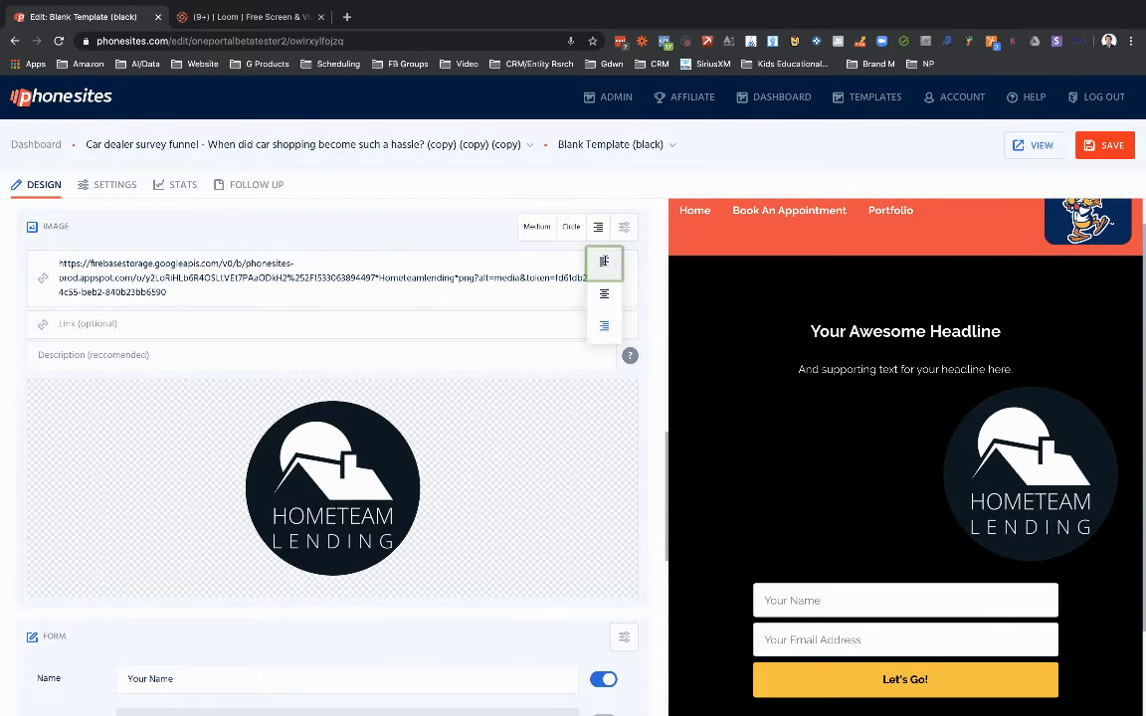
left_click(1098, 146)
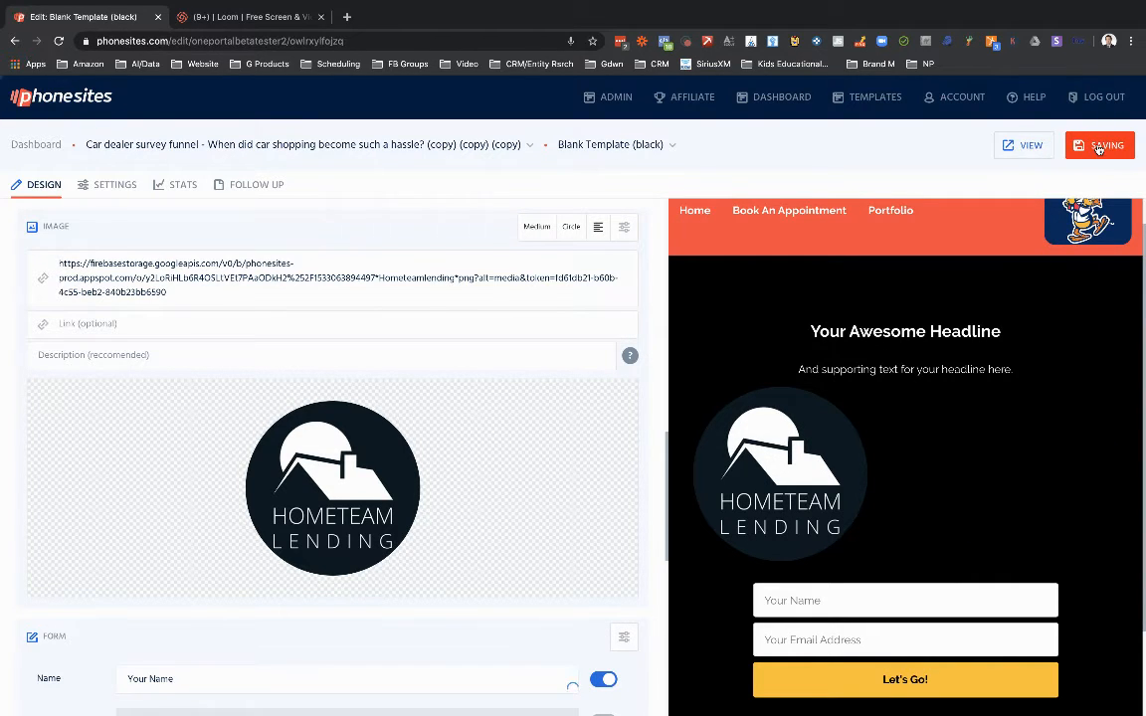
Save the page and view the live page with the left-aligned circular logo
left_click(249, 16)
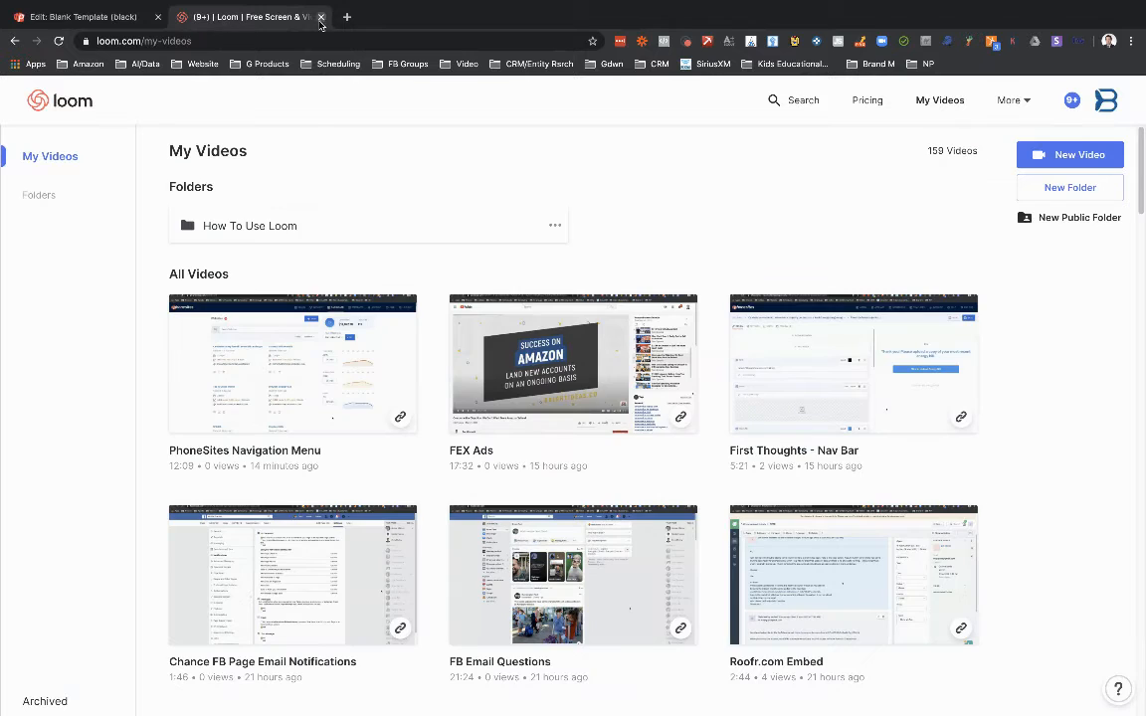
left_click(322, 16)
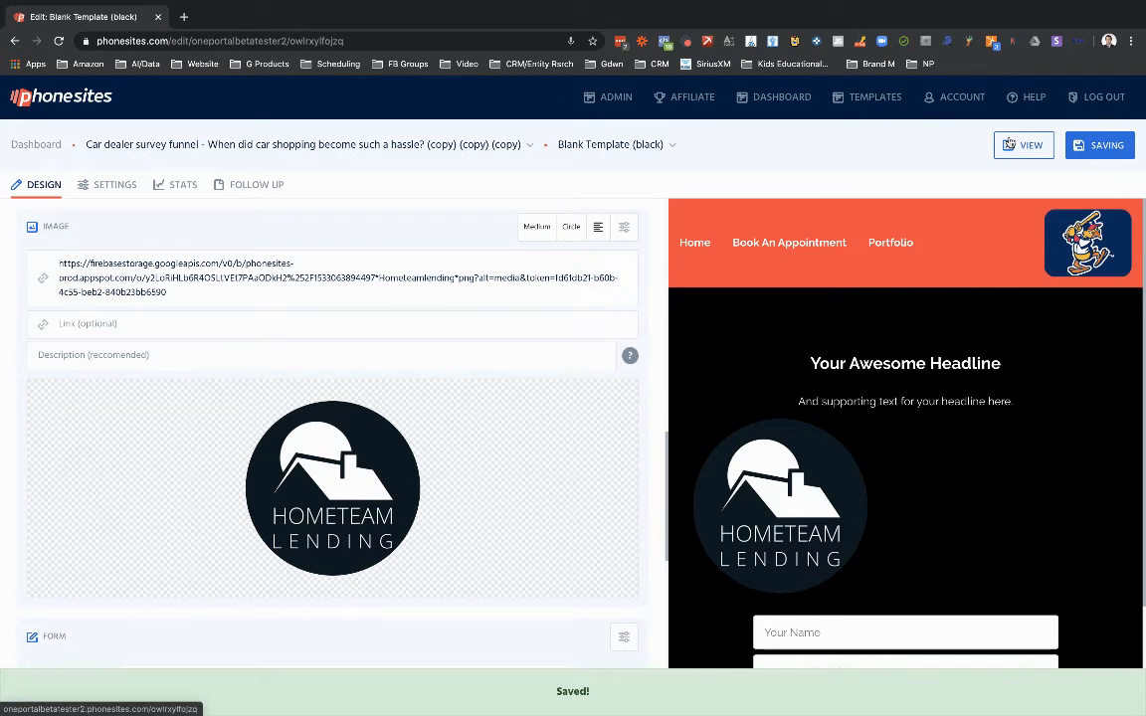
left_click(1022, 143)
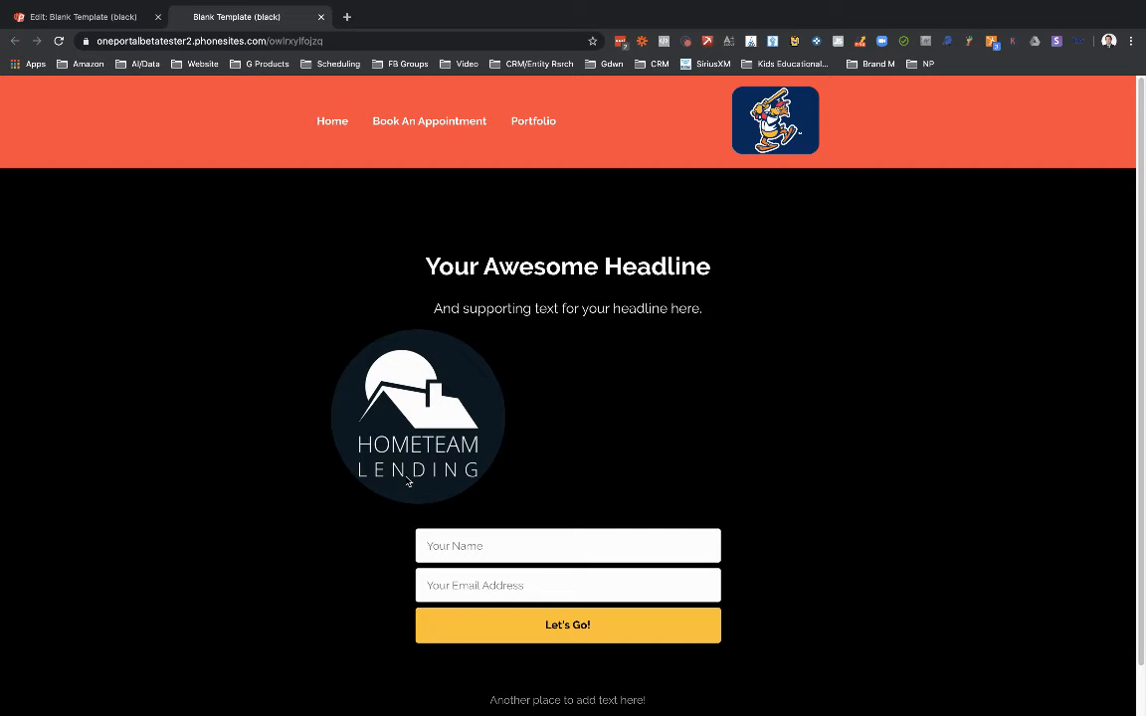
mouse_move(238, 143)
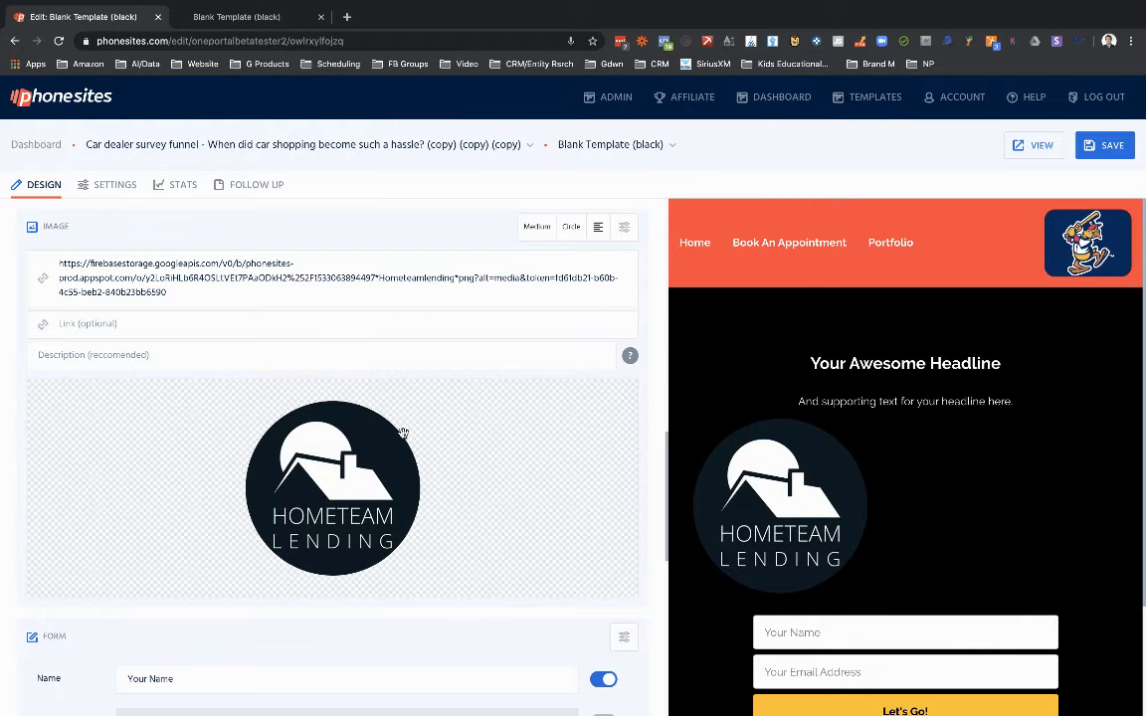
scroll("down", 3)
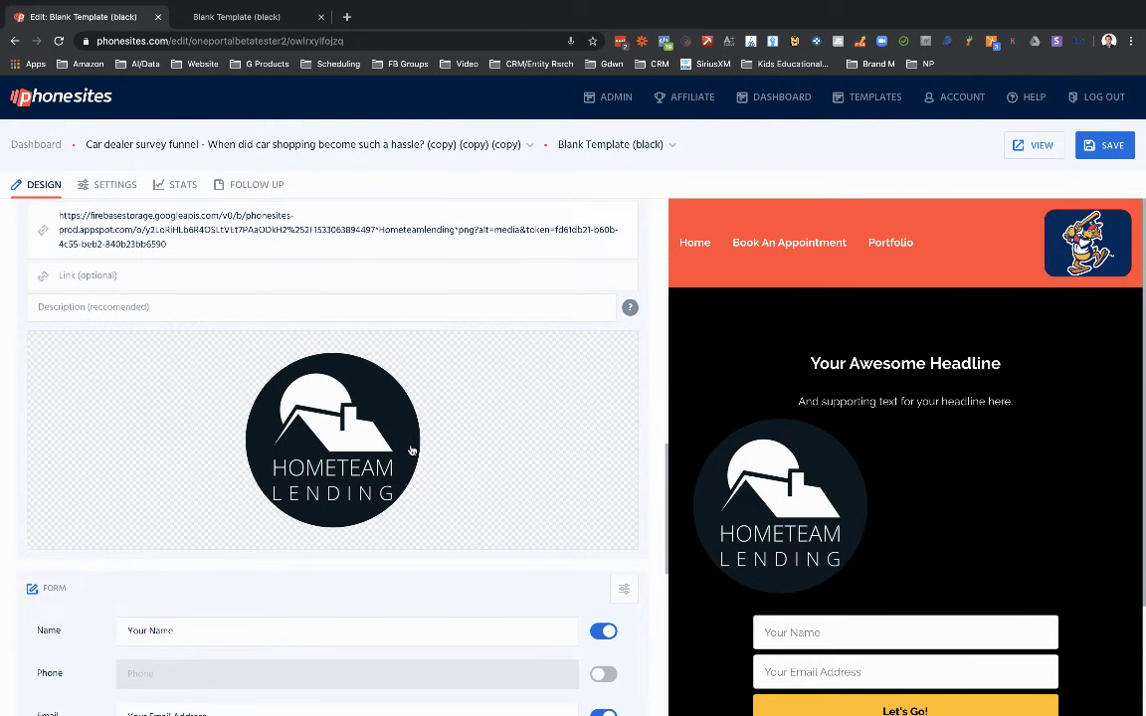
scroll("down", 3)
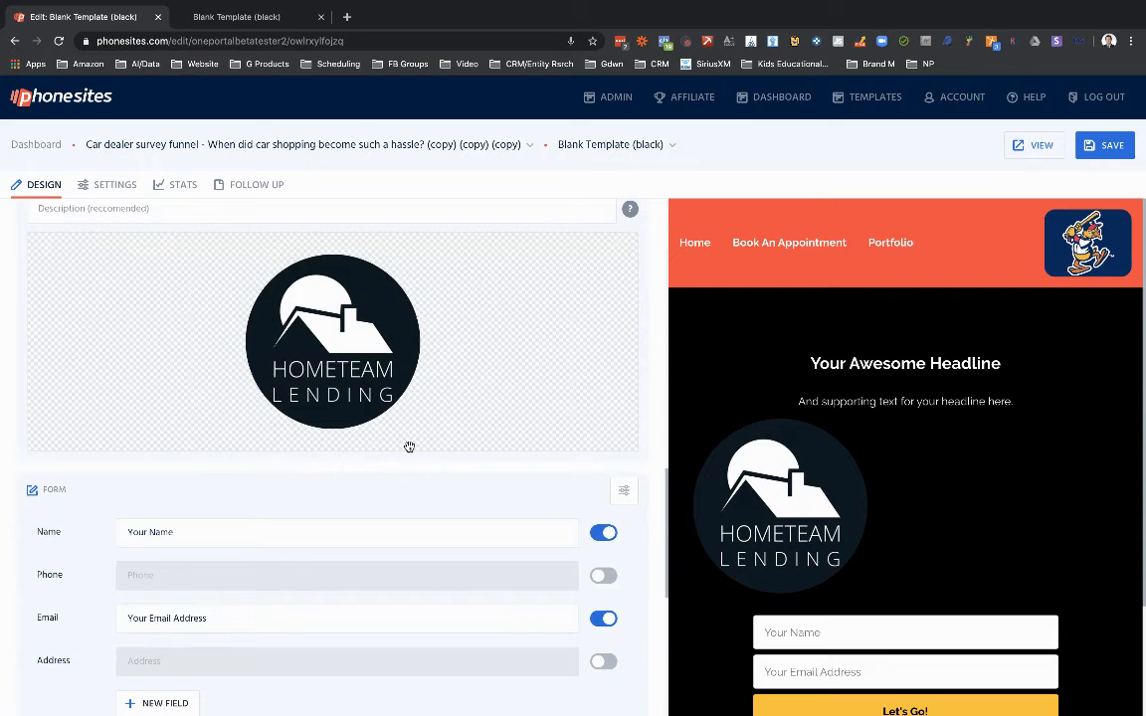
left_click(332, 342)
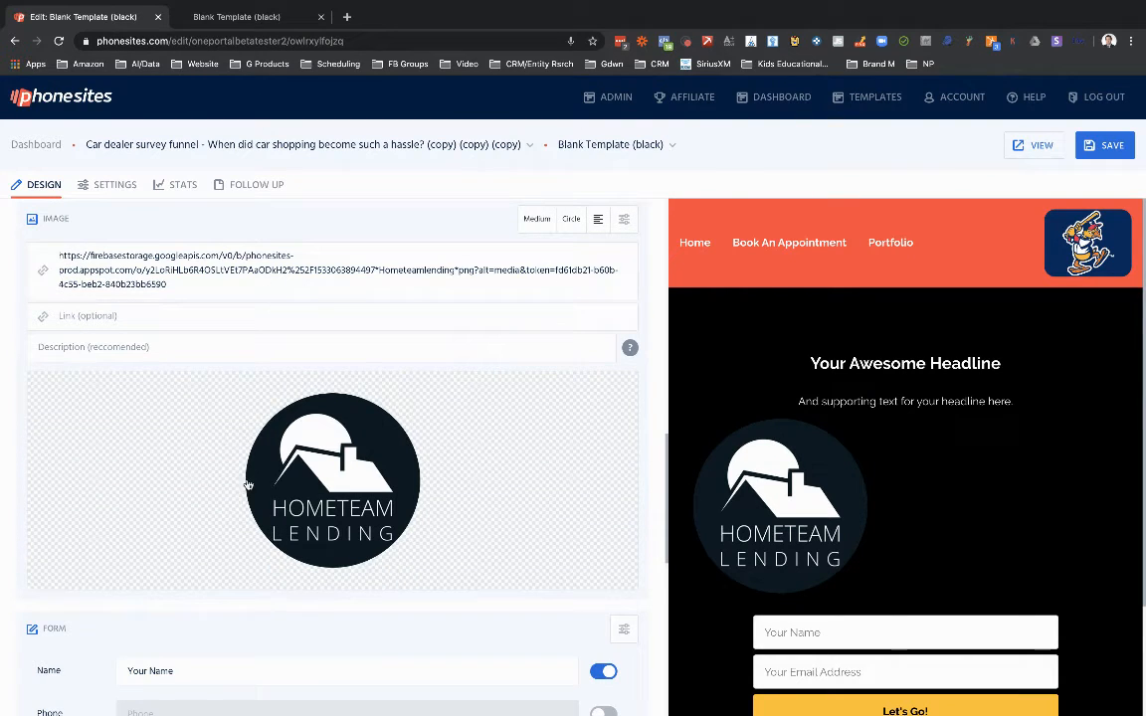
mouse_move(302, 469)
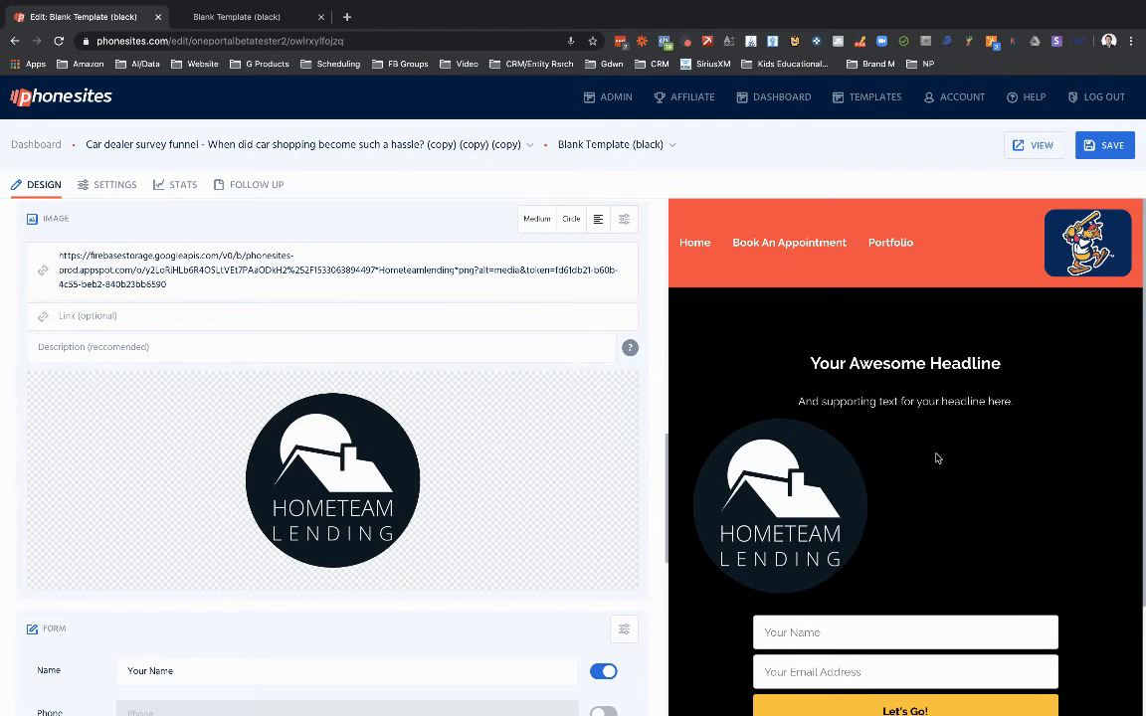
mouse_move(395, 387)
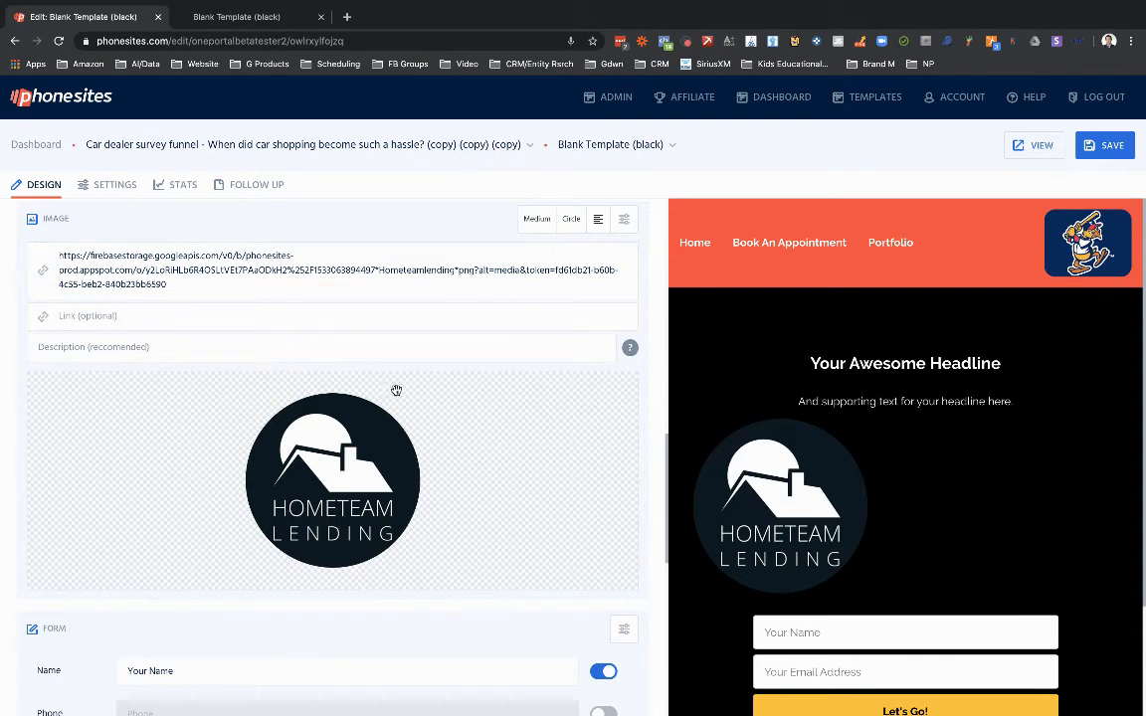
Show the Settings tab's Main options: background, font, page URL and title
left_click(115, 183)
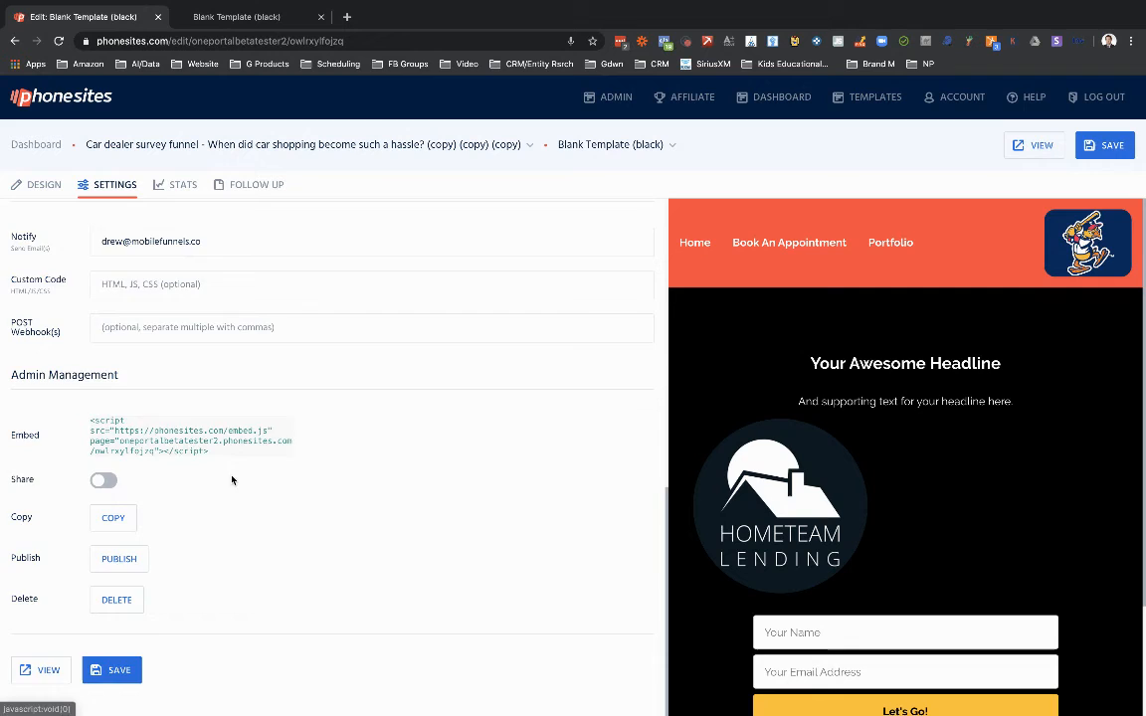
scroll("up", 3)
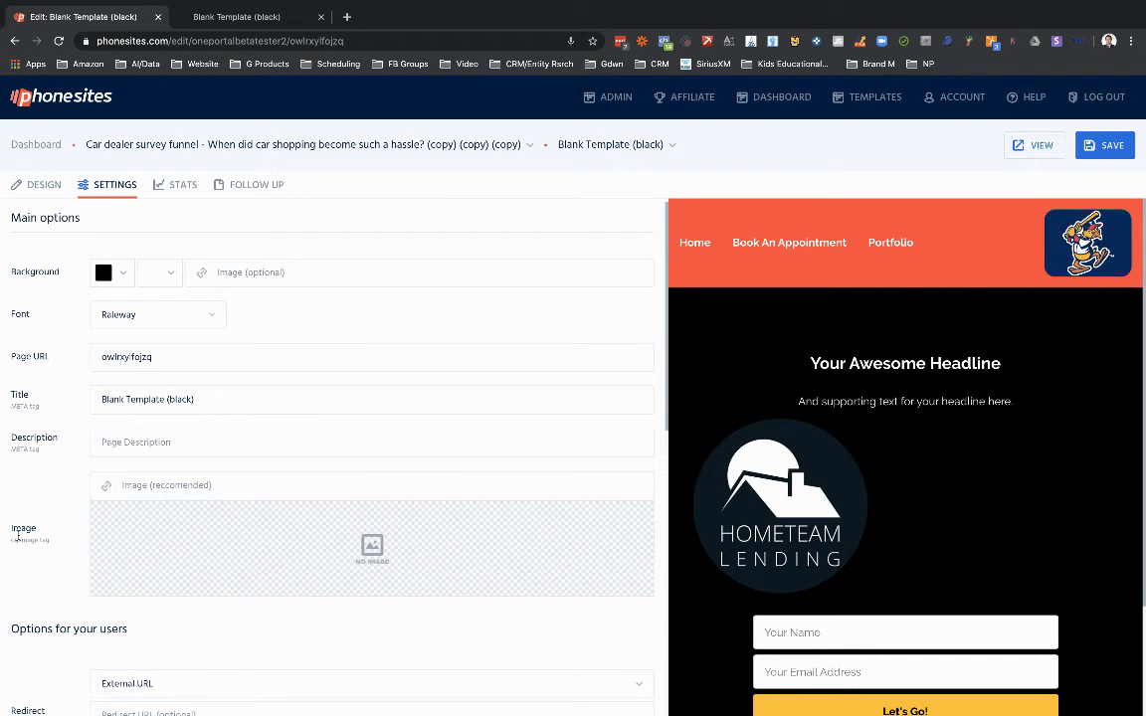
mouse_move(74, 279)
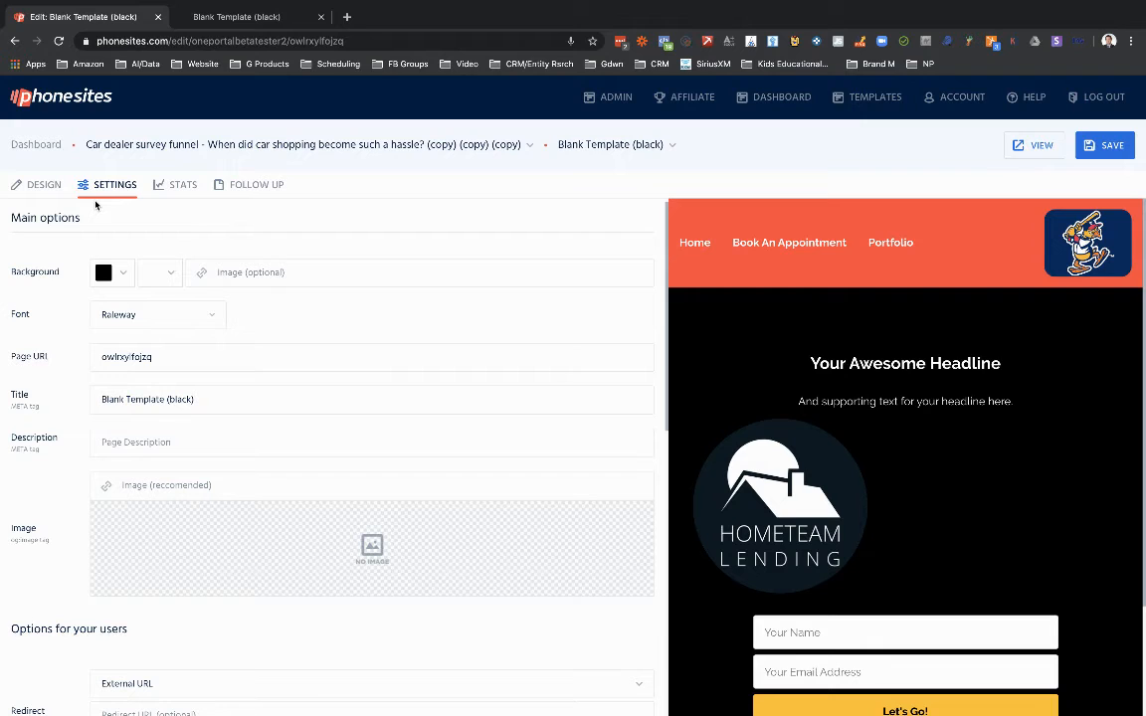
mouse_move(30, 537)
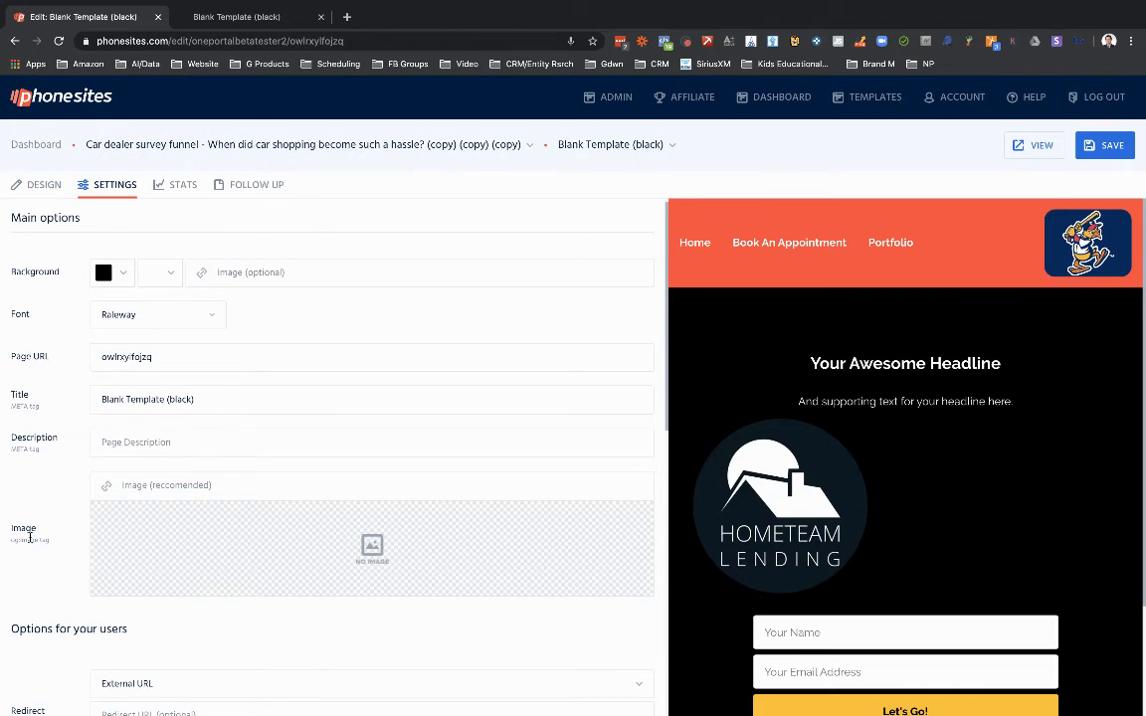
mouse_move(295, 561)
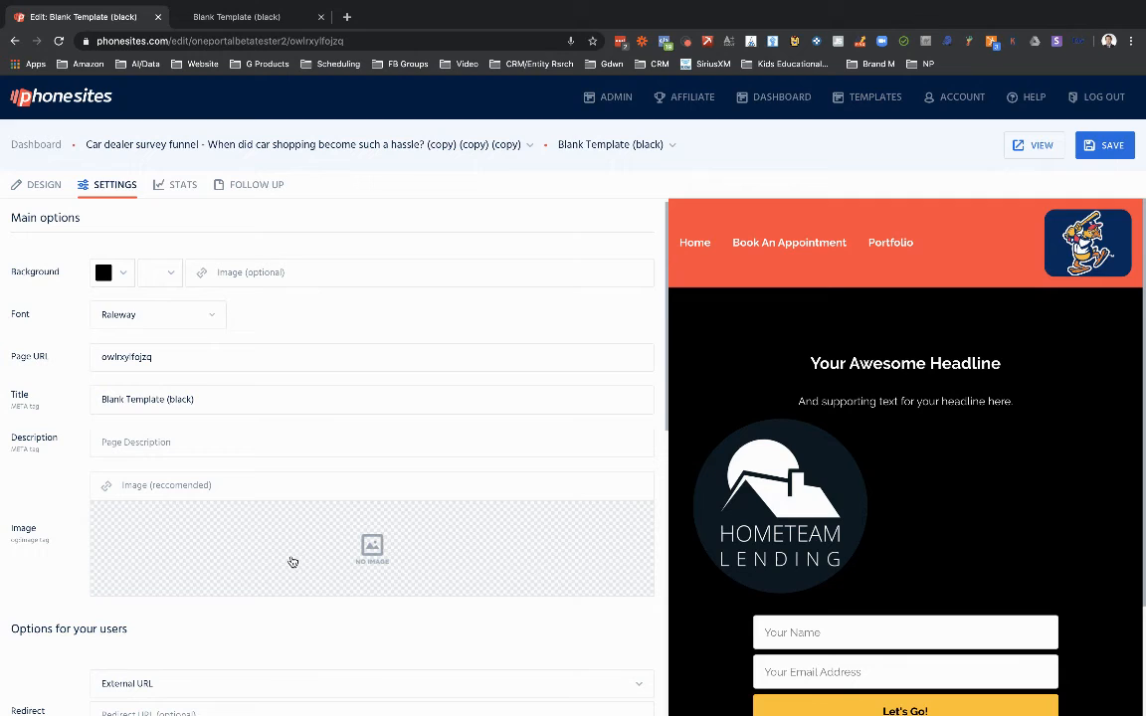
mouse_move(207, 537)
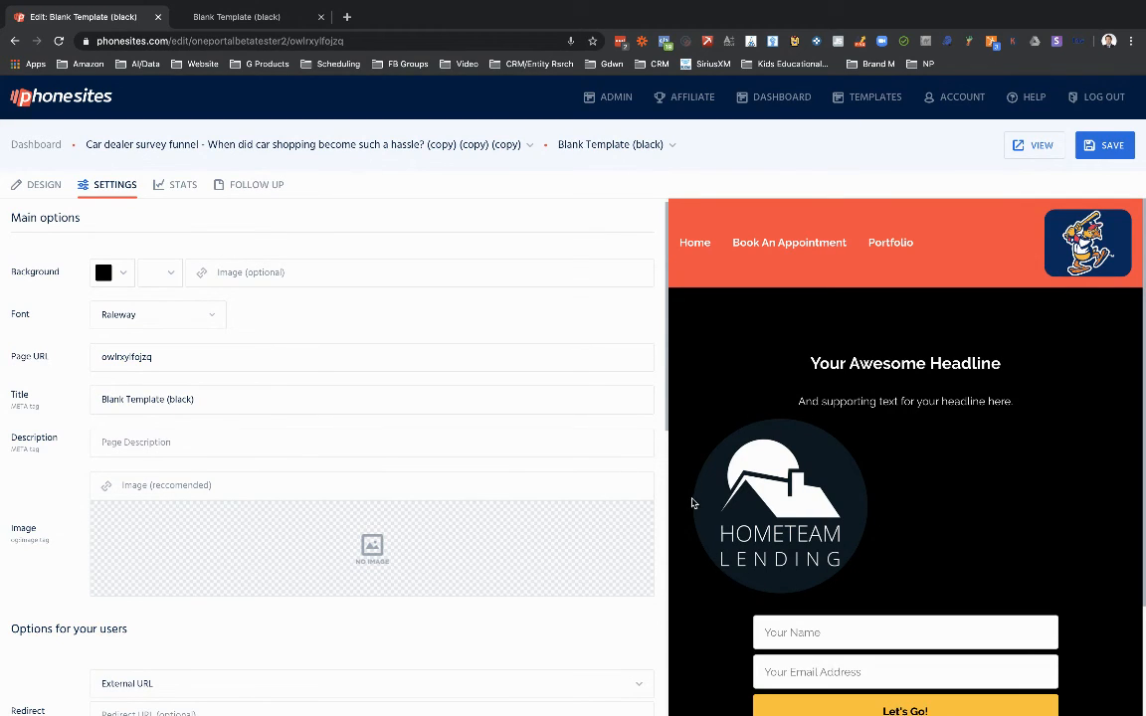
mouse_move(776, 422)
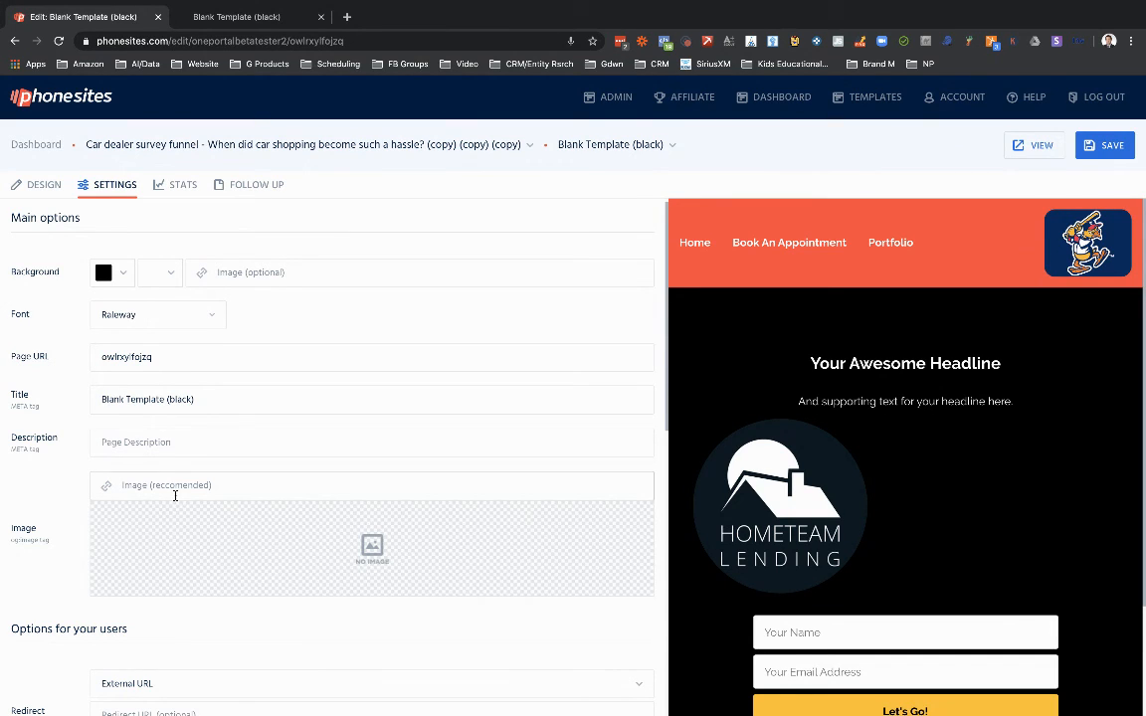
mouse_move(472, 613)
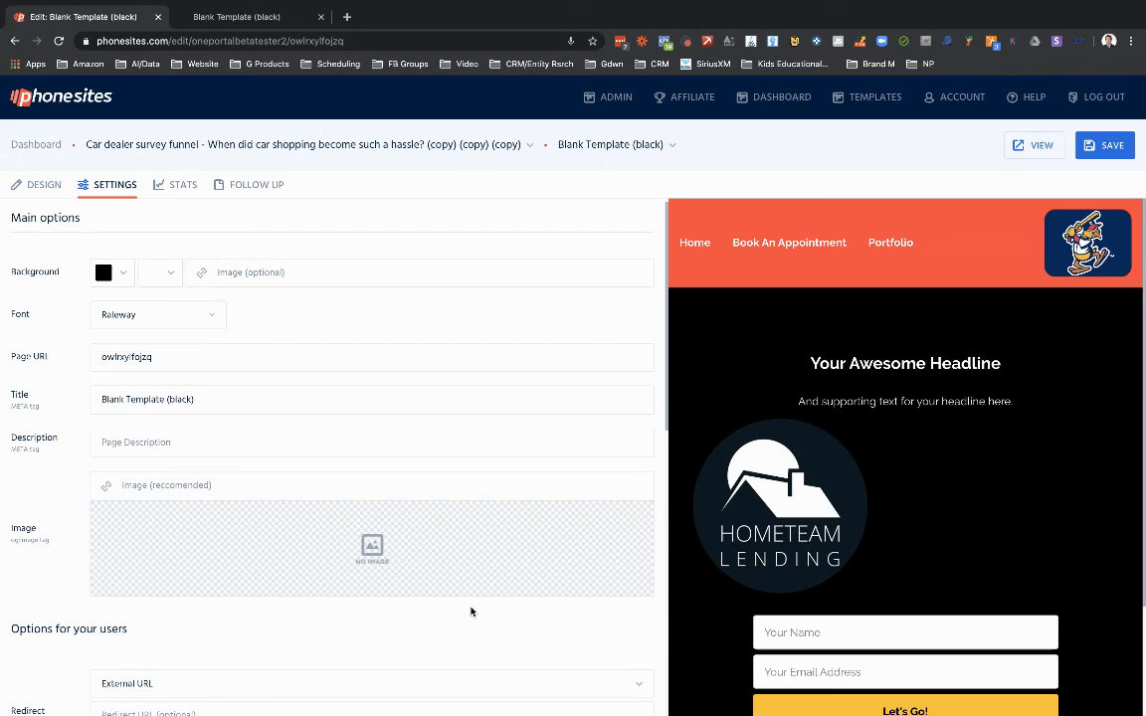
mouse_move(83, 504)
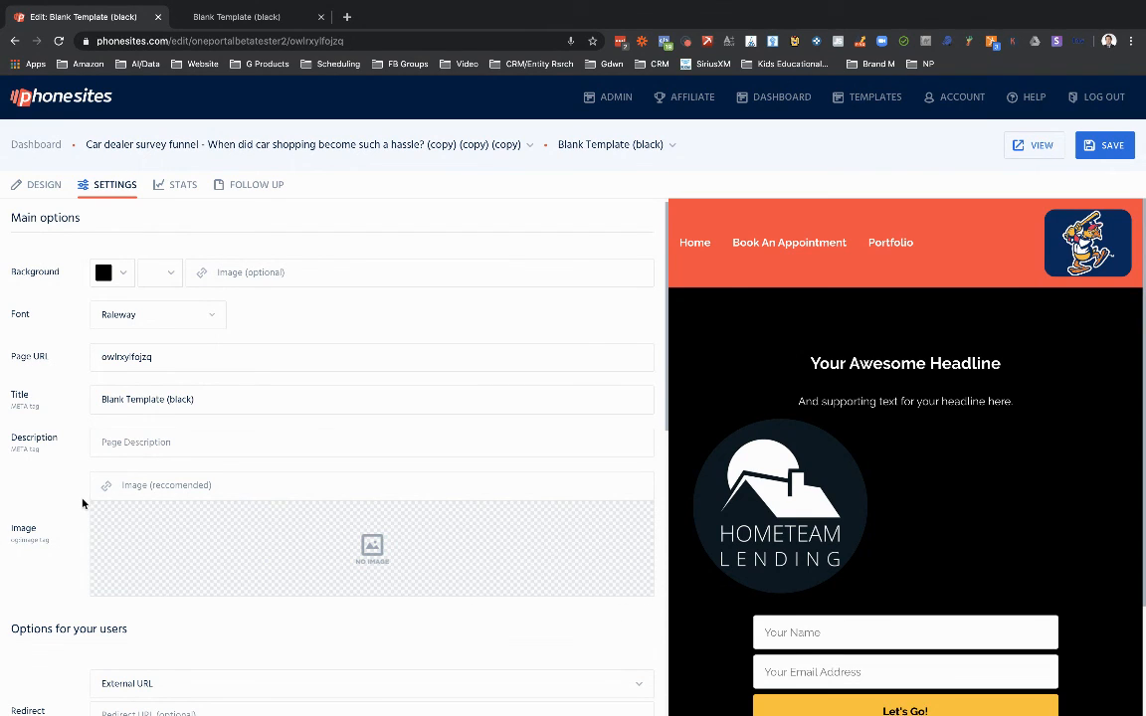
mouse_move(318, 505)
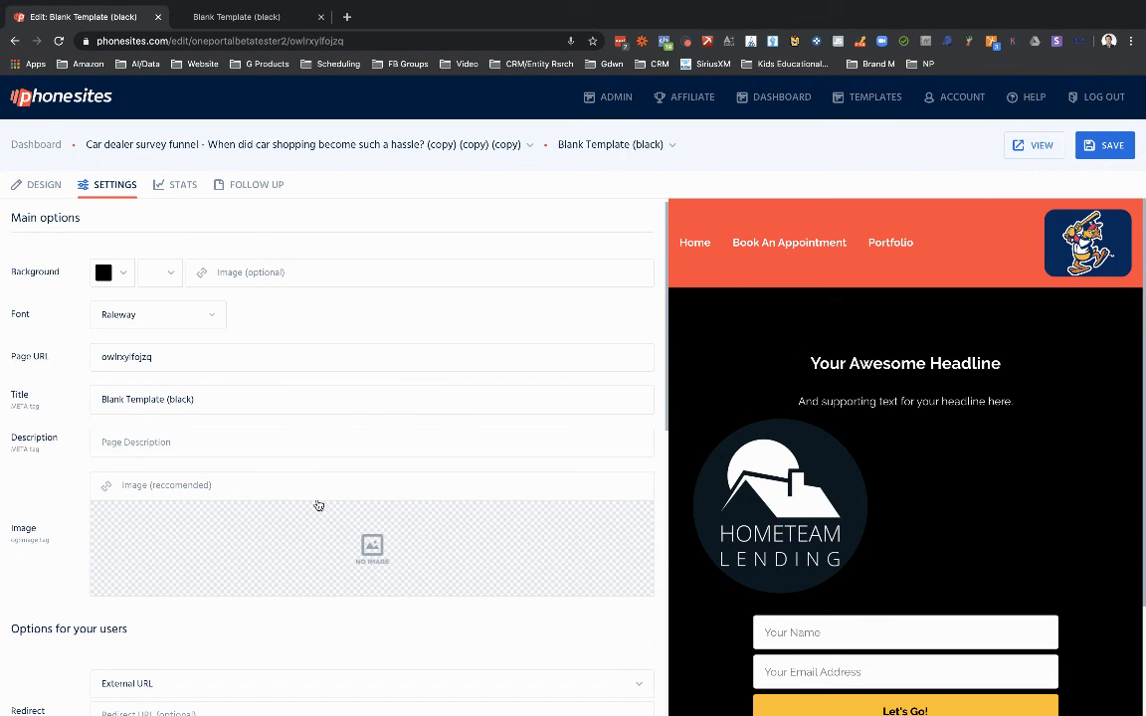
mouse_move(358, 507)
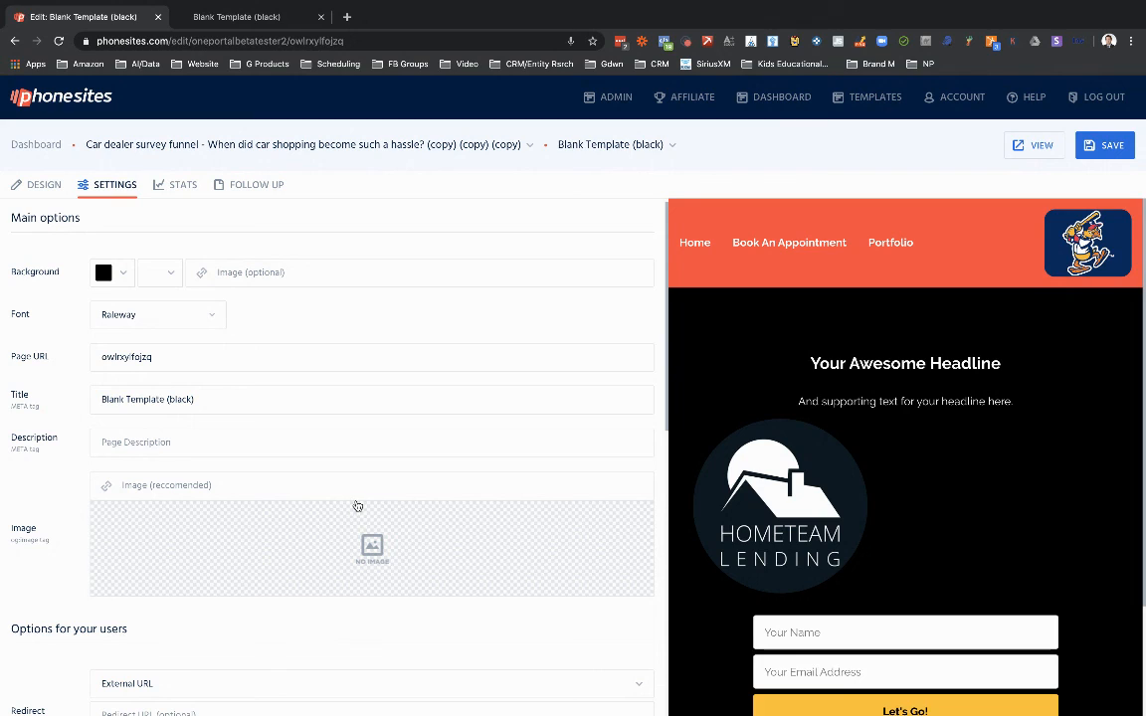